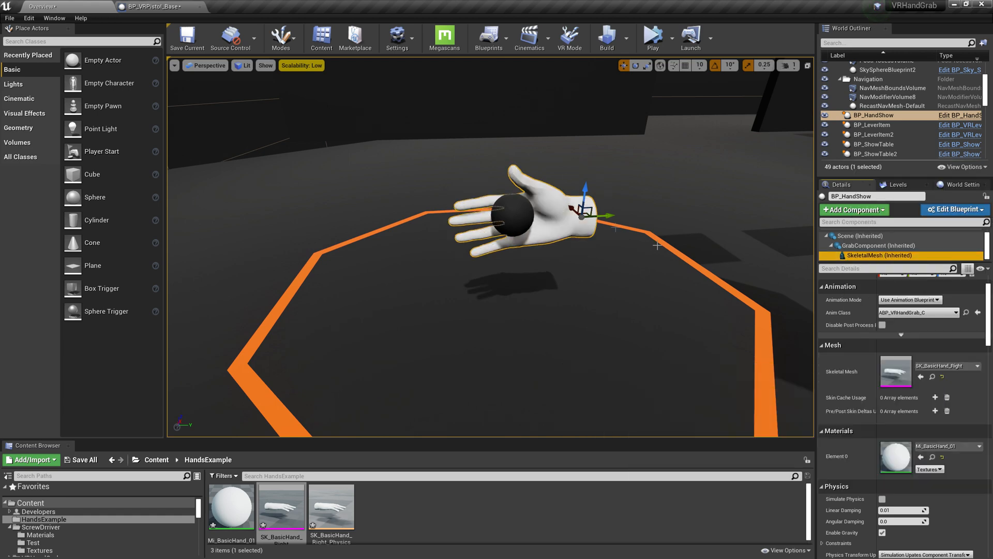
Leave the level with the example hand and bring up the Marketplace showcase page.
left_click(653, 38)
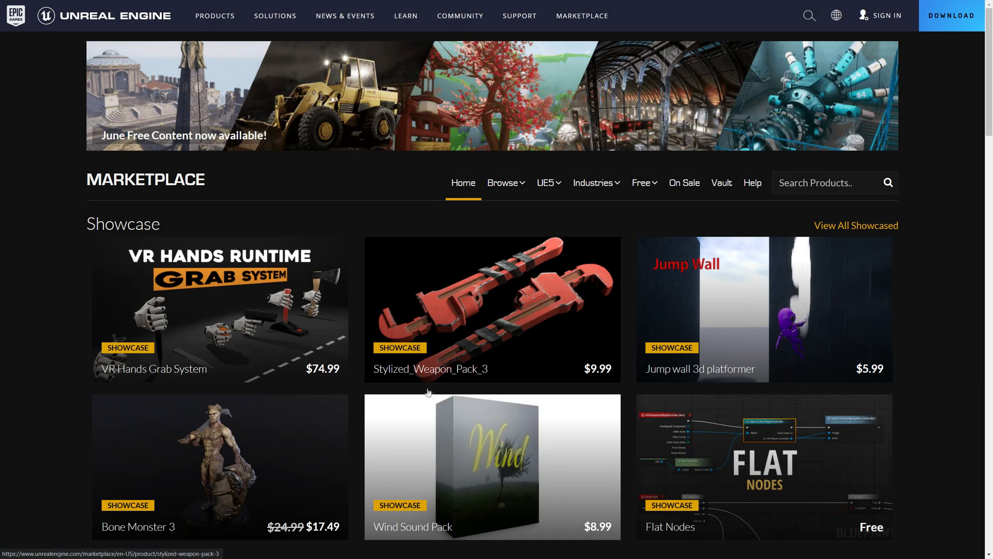
View the VR Hands Grab System product page and its description.
scroll("down", 3)
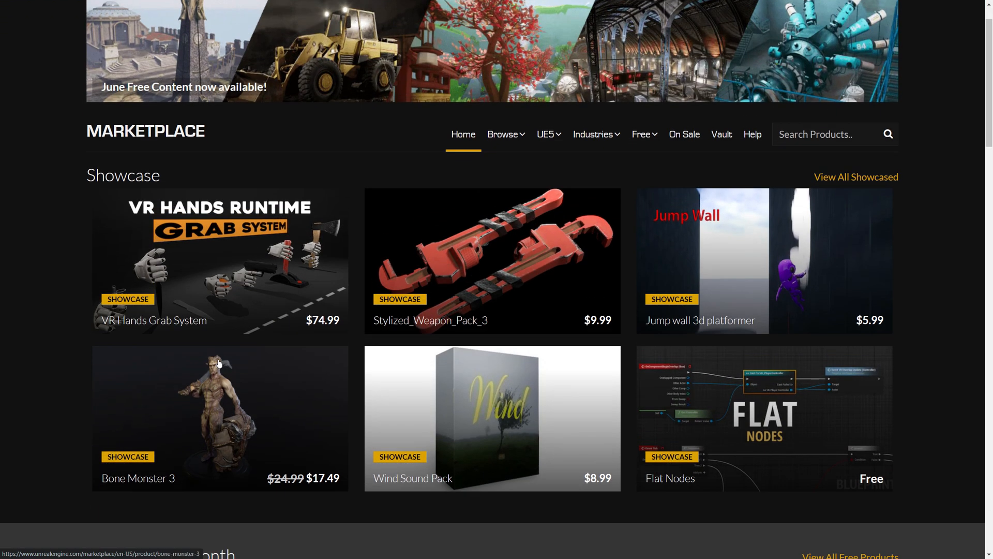
mouse_move(216, 354)
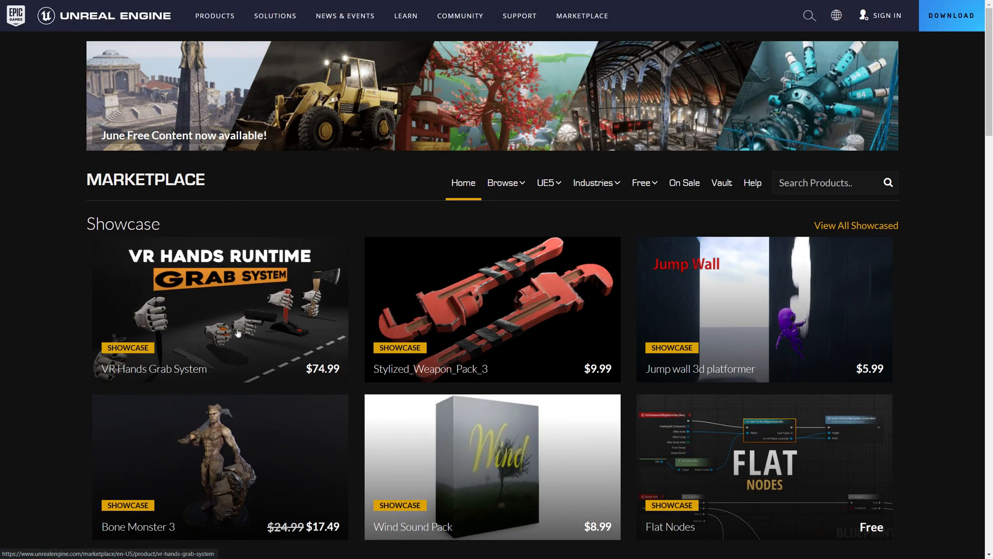
mouse_move(172, 326)
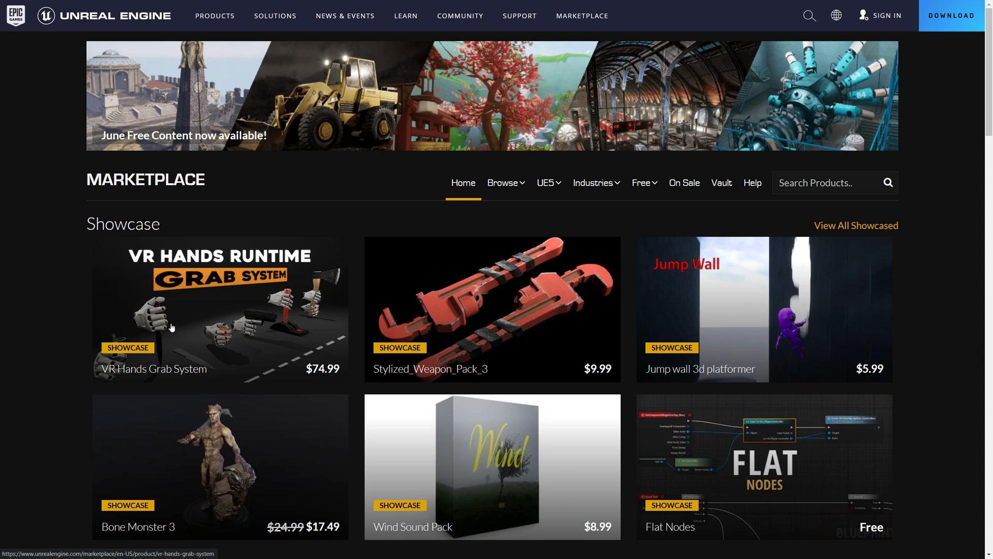
mouse_move(267, 330)
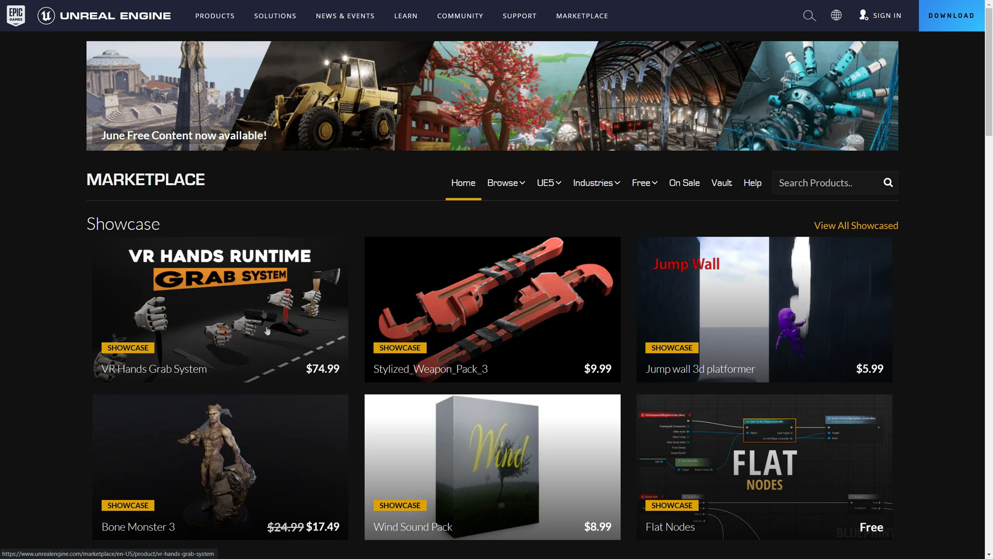
left_click(219, 310)
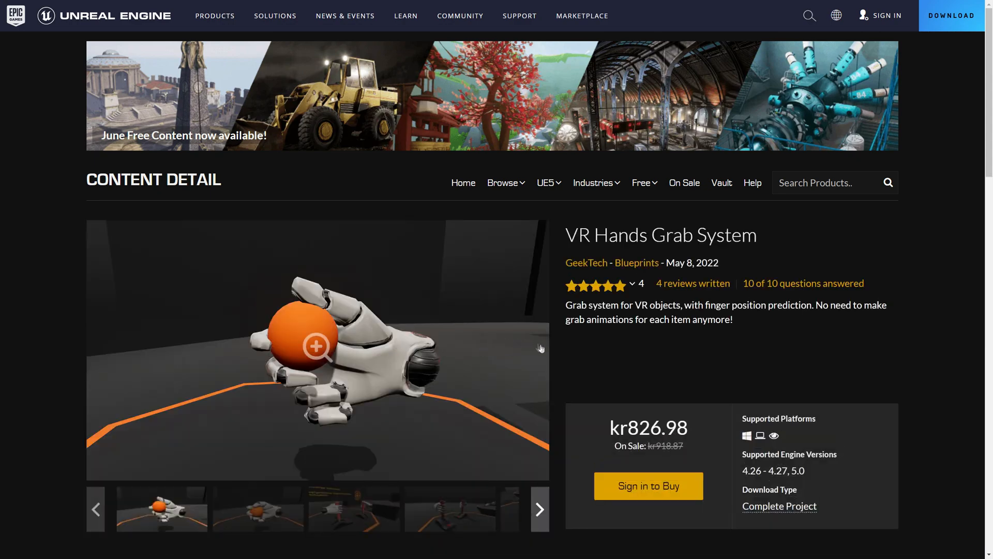
scroll("down", 3)
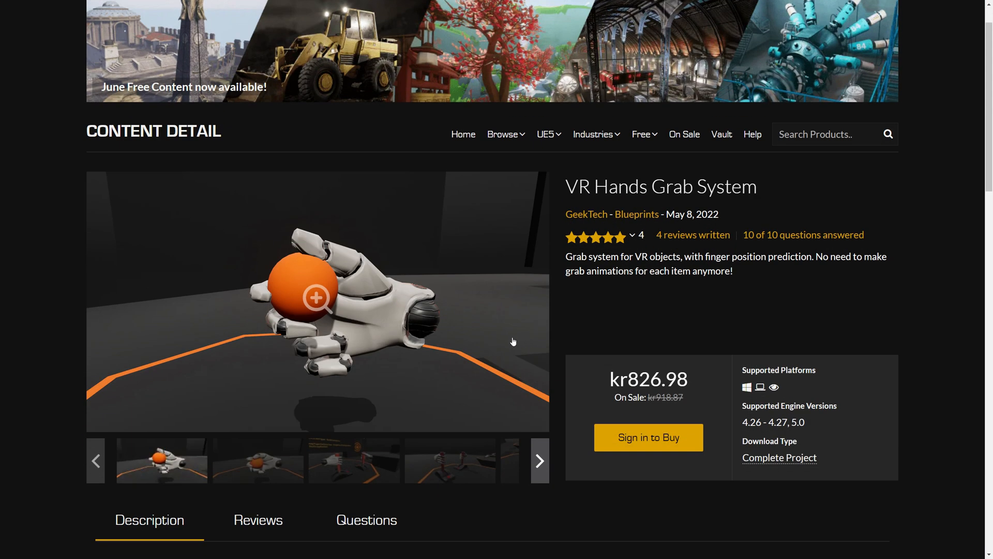
scroll("down", 3)
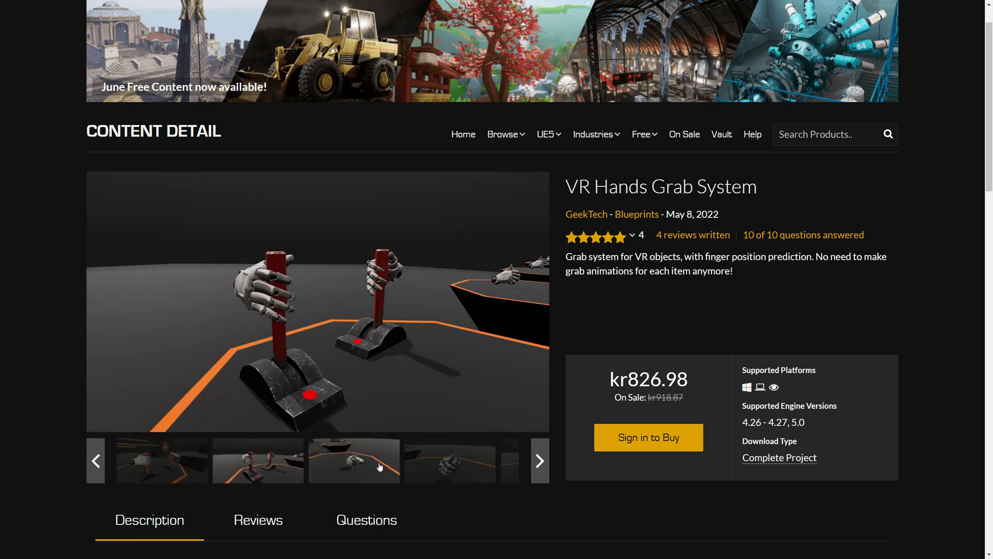
Search 'vr hands', open Handy Hands Pack and highlight its 'Scaled to Epic skeleton' detail.
type("vr hands")
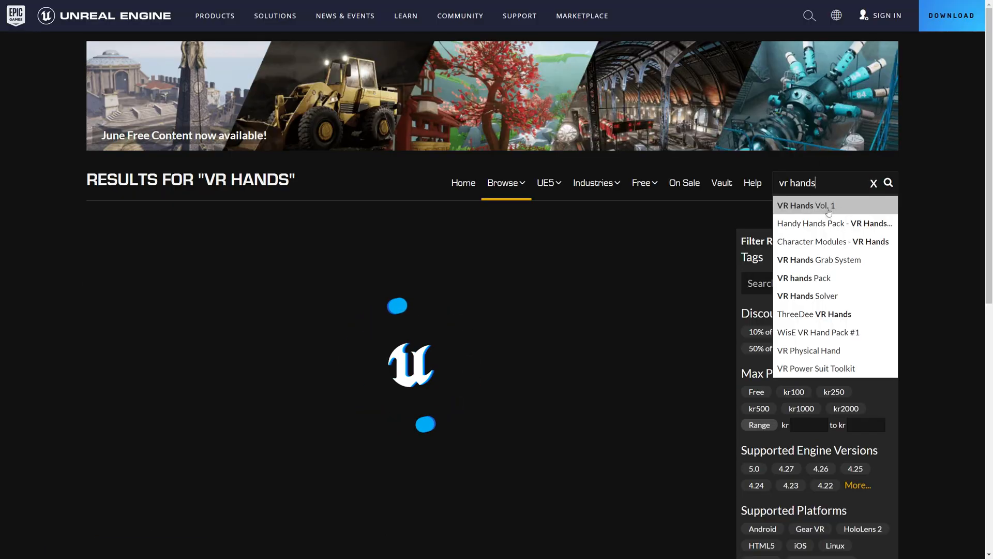
left_click(889, 183)
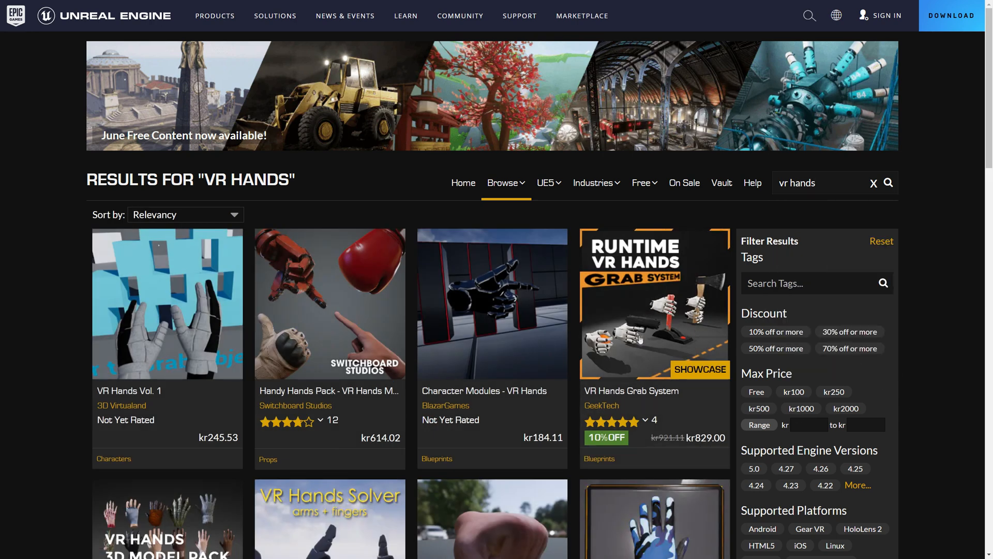
left_click(654, 303)
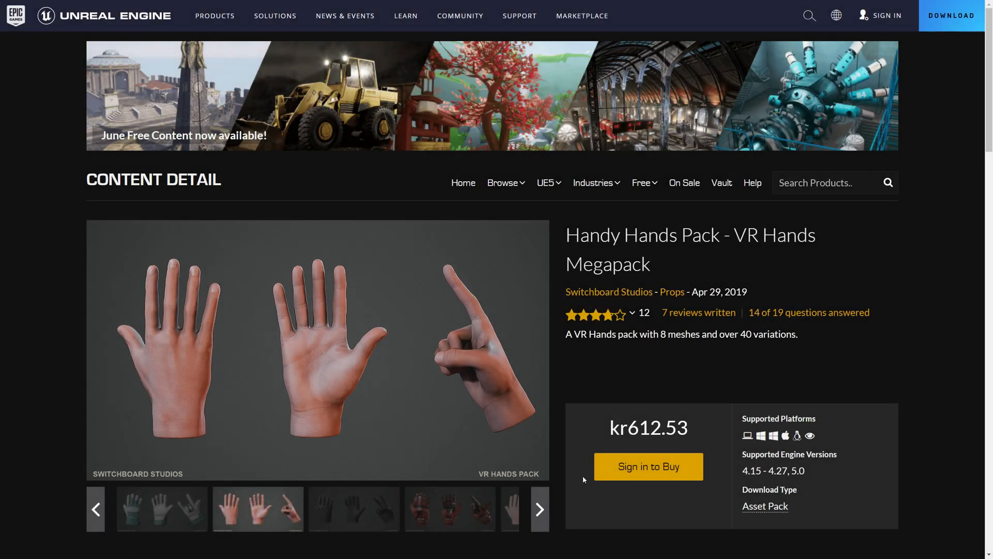
scroll("down", 3)
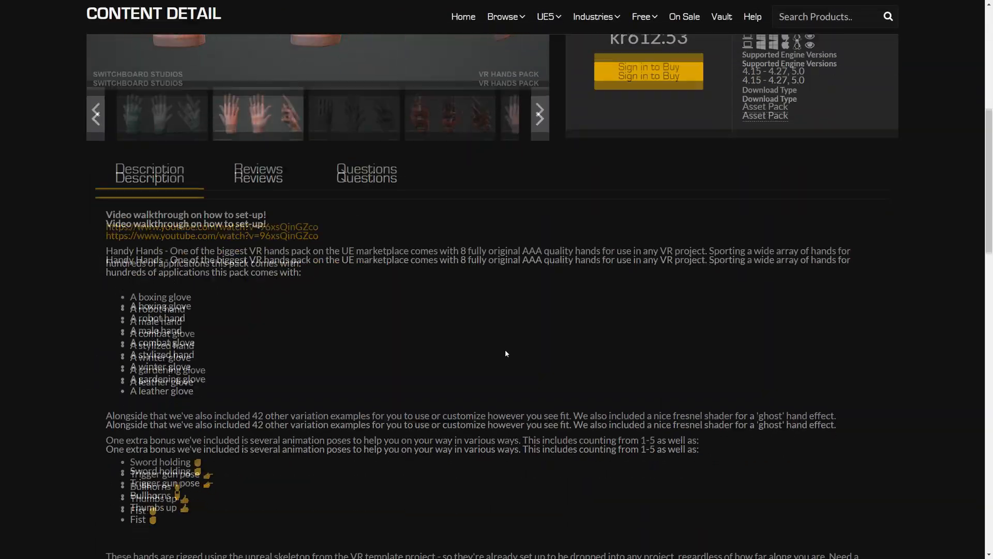
scroll("down", 3)
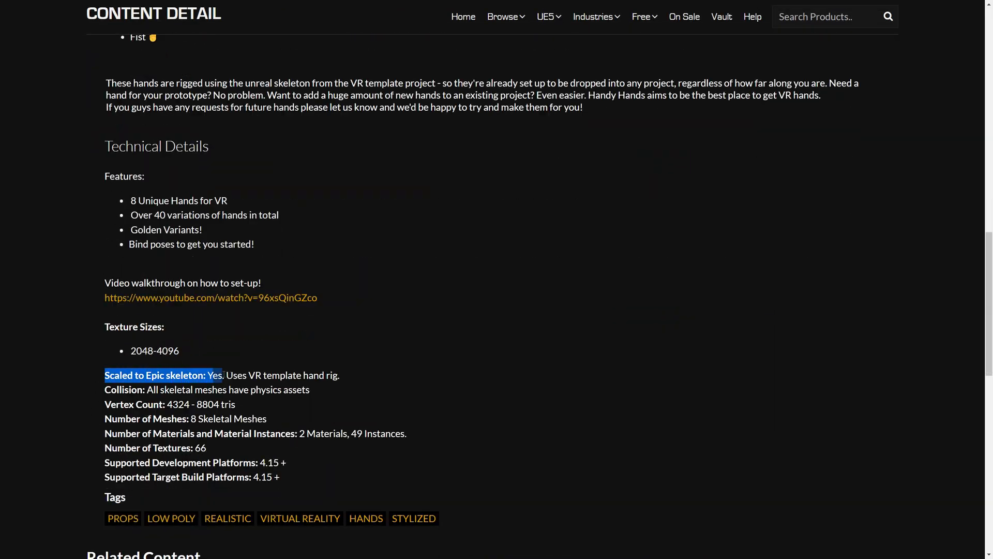
left_click_drag(215, 375, 339, 374)
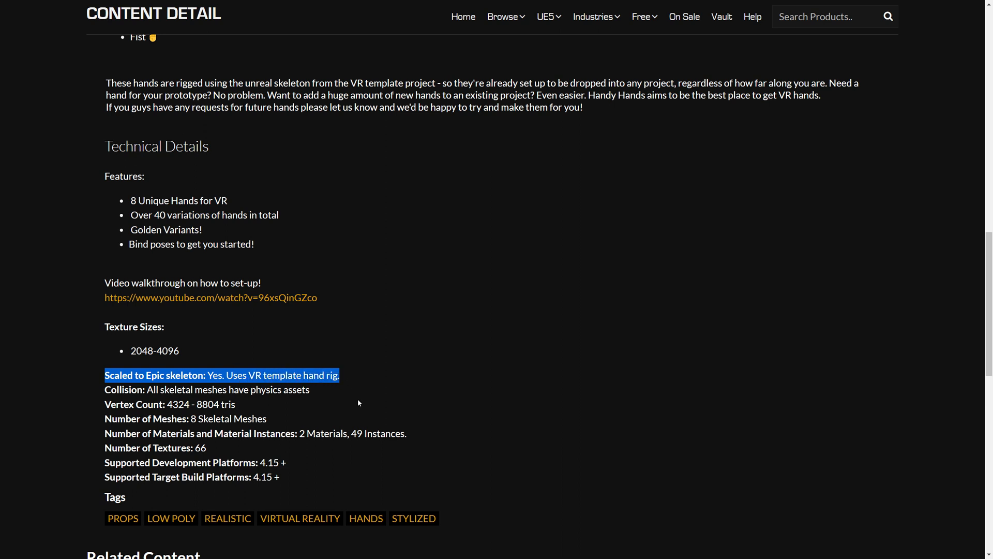
mouse_move(356, 400)
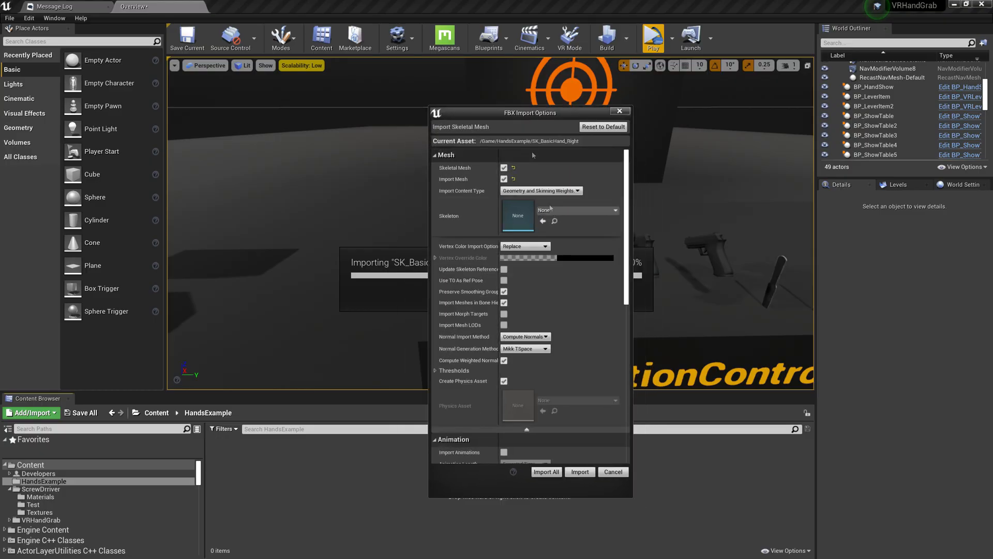
Import all FBX files using MannequinHand_Right_Skeleton as the skeleton.
left_click(577, 210)
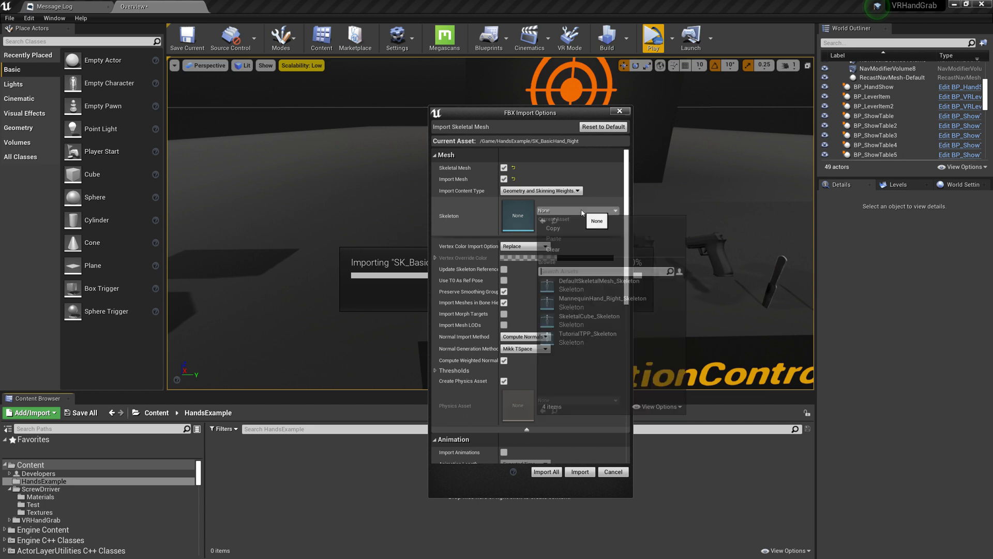
mouse_move(602, 298)
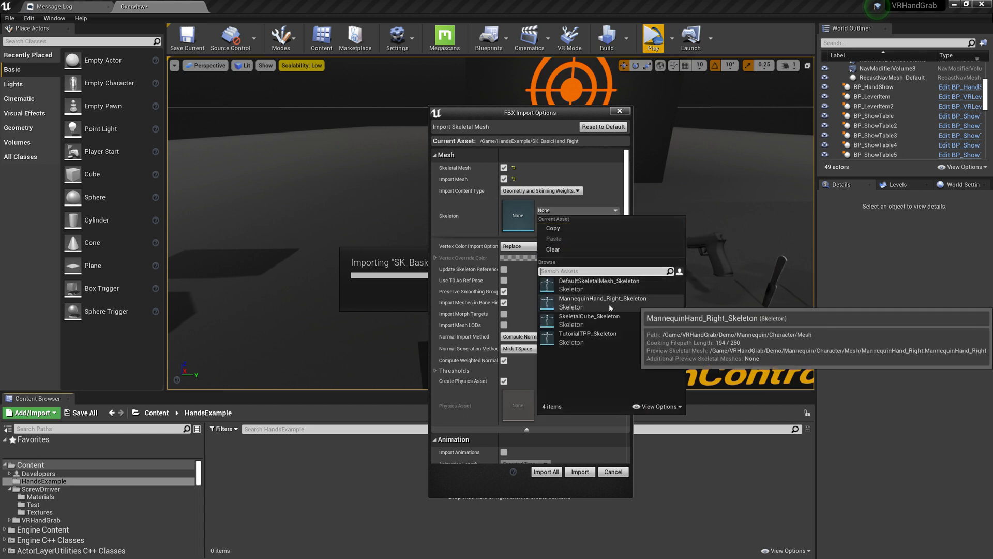
left_click(602, 302)
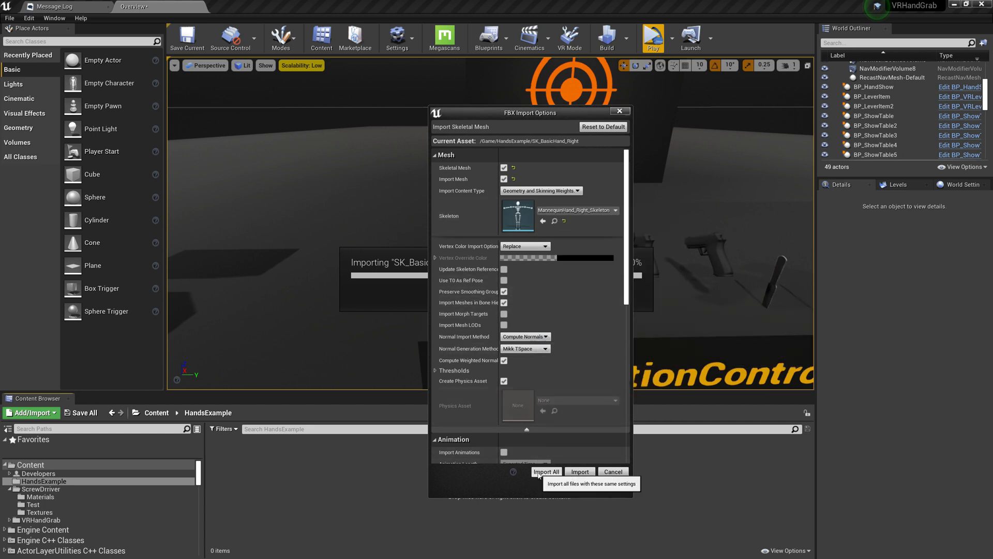
left_click(545, 472)
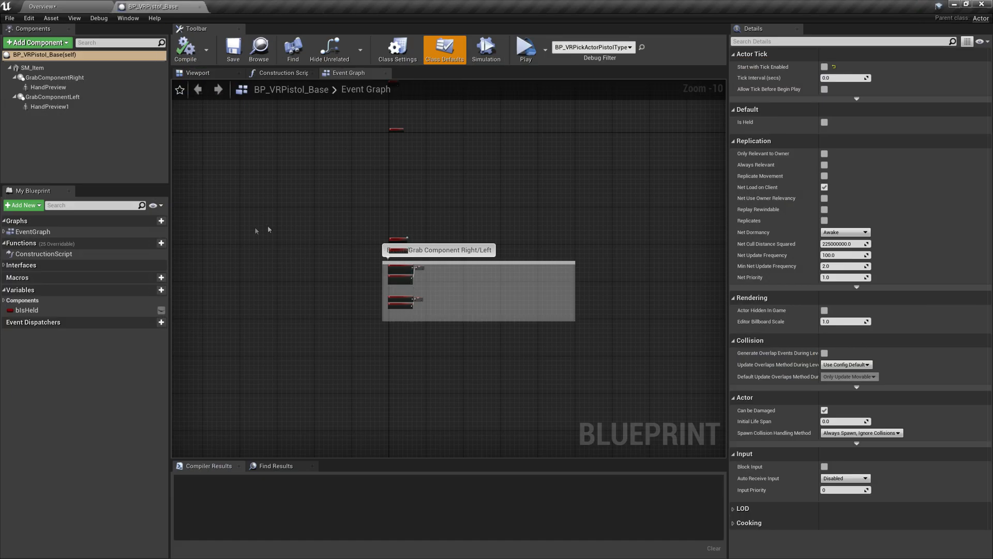
Swap the pistol's HandPreview skeletal mesh to the basic right hand.
left_click(198, 72)
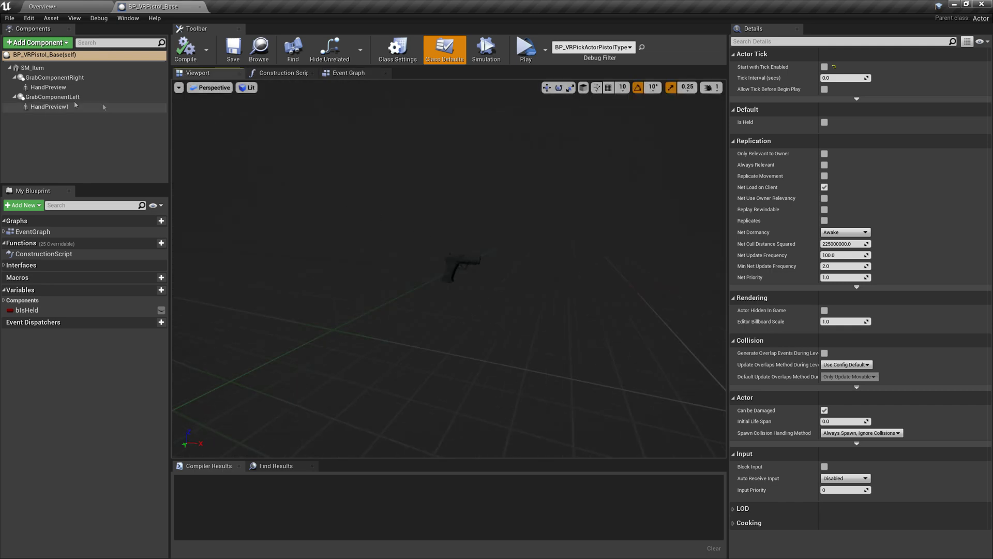
left_click(49, 87)
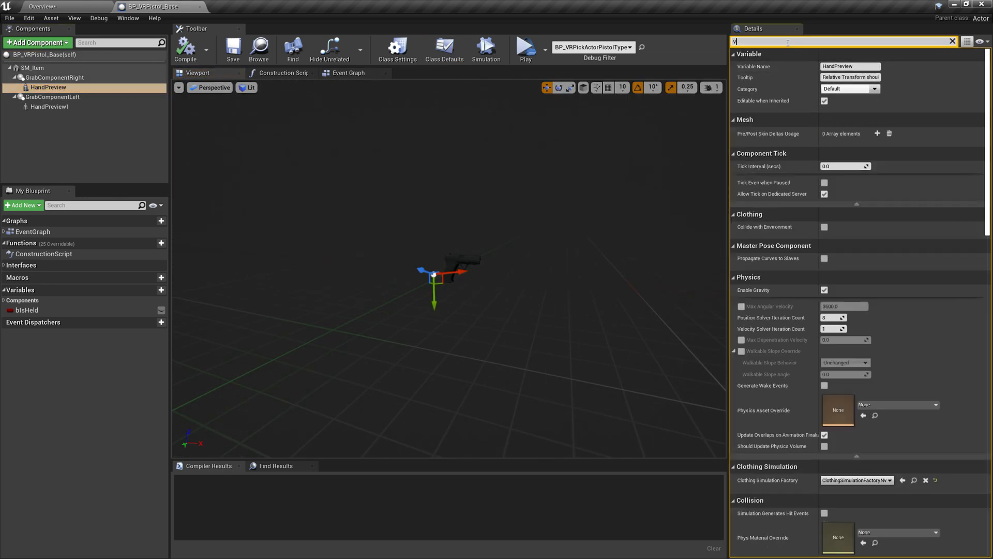
type("is")
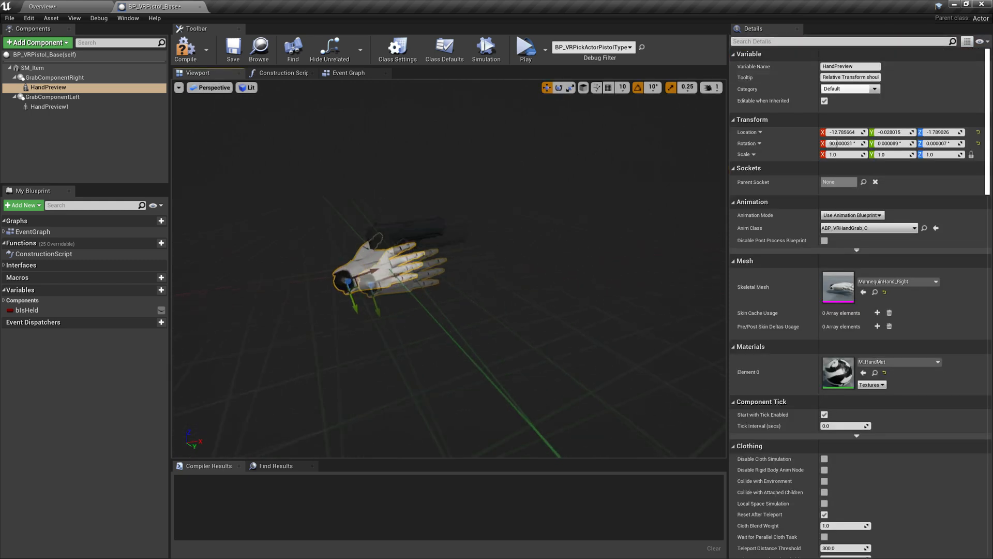
left_click(929, 281)
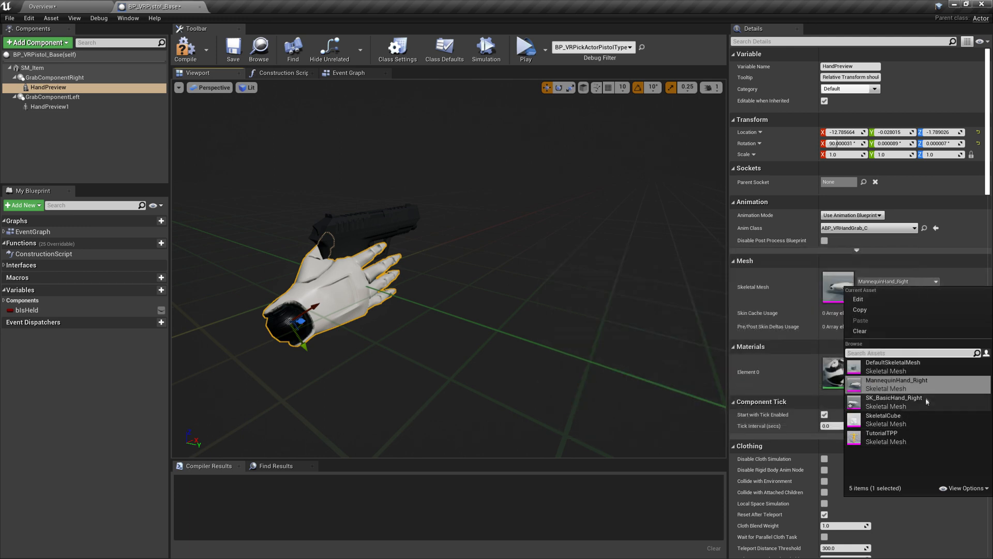
left_click(893, 397)
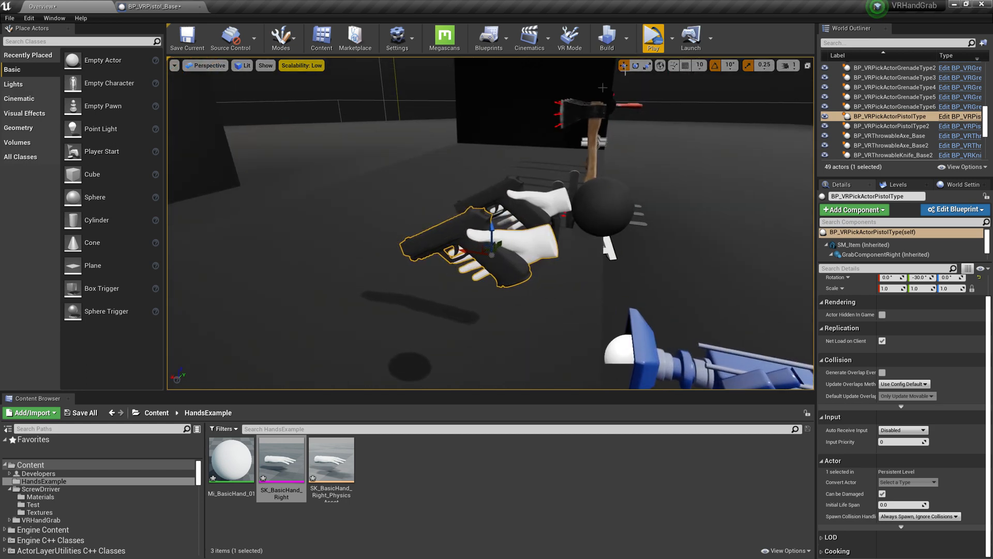
Play the example level twice to watch the white hand grip the objects, then stop.
left_click(653, 38)
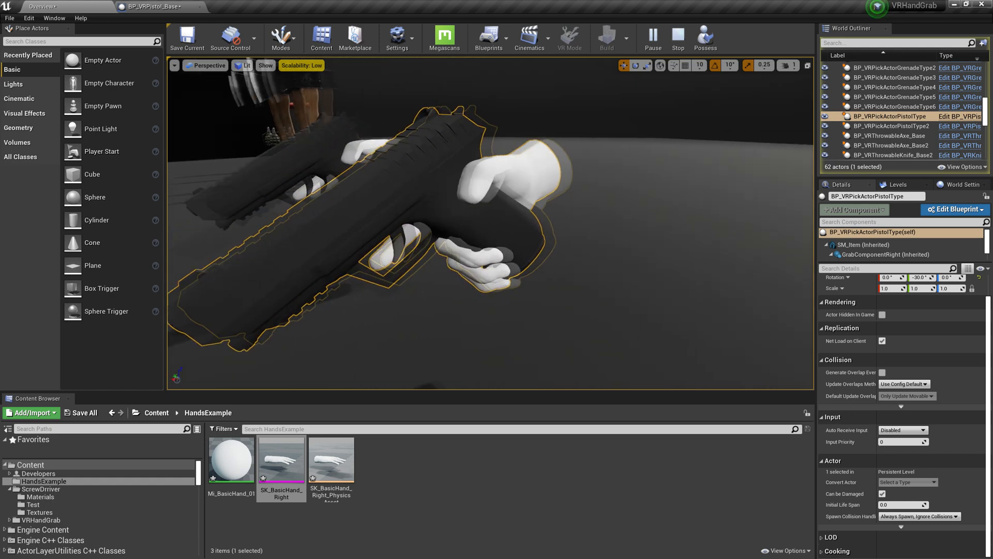
left_click(677, 37)
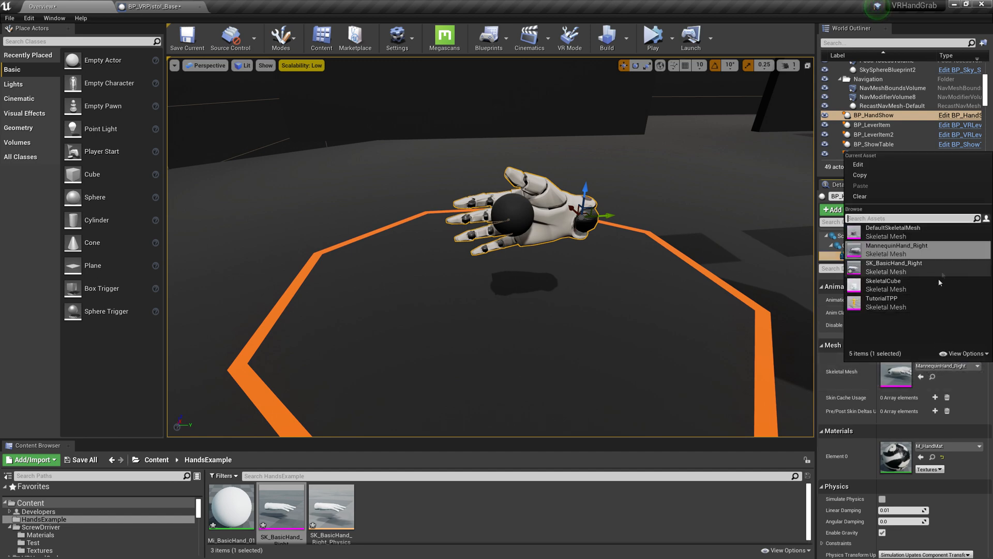
left_click(894, 262)
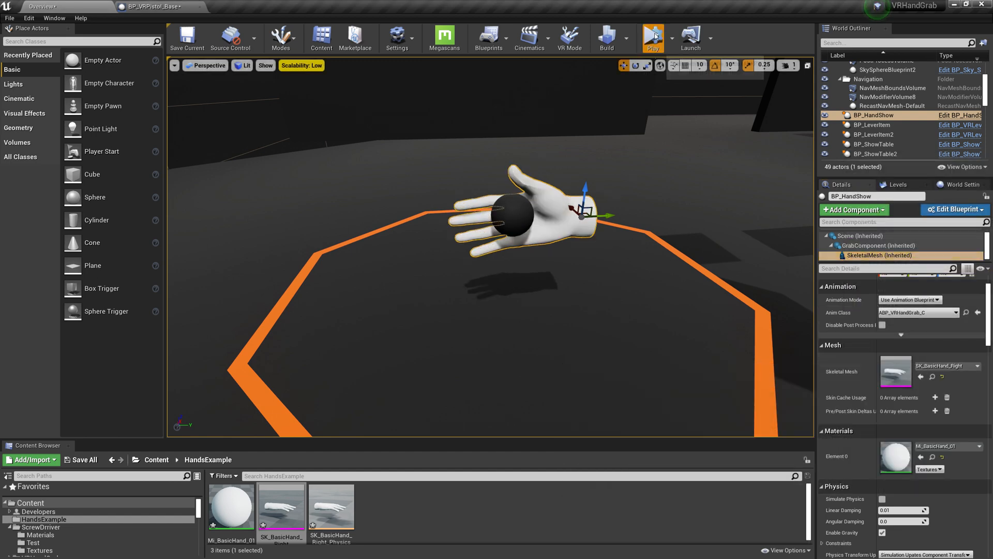
left_click(652, 38)
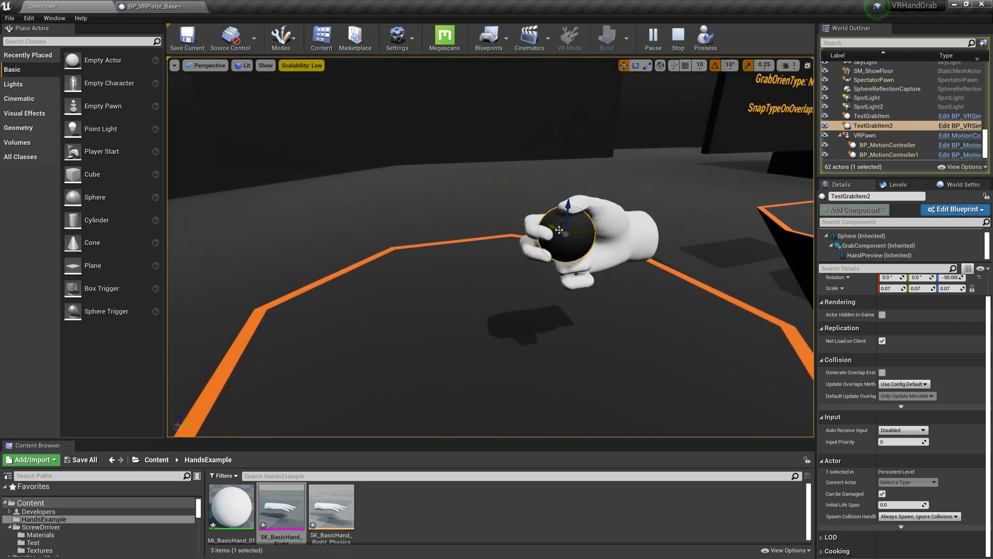
left_click(677, 37)
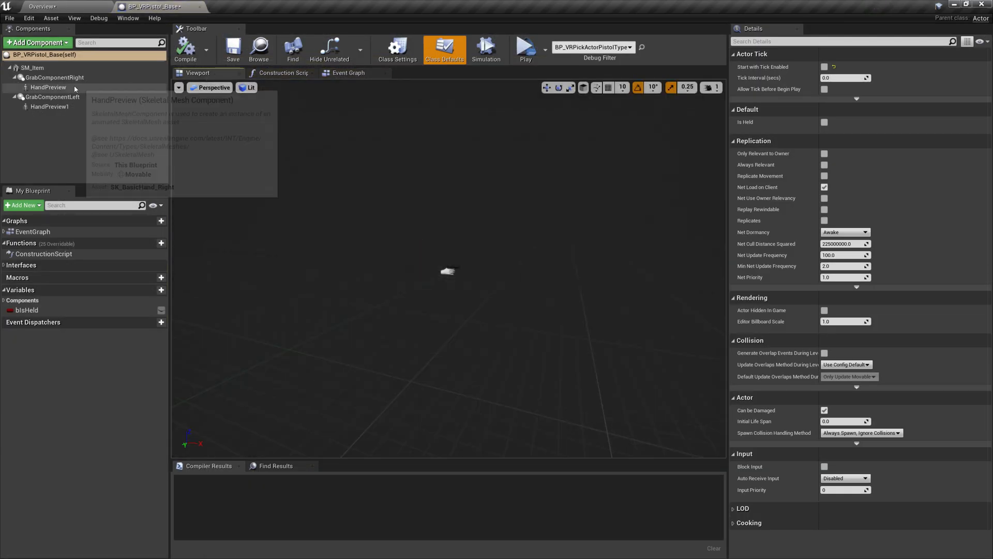
Set BP_MotionController's HandMesh skeletal mesh to SK_BasicHand_Right.
left_click(49, 87)
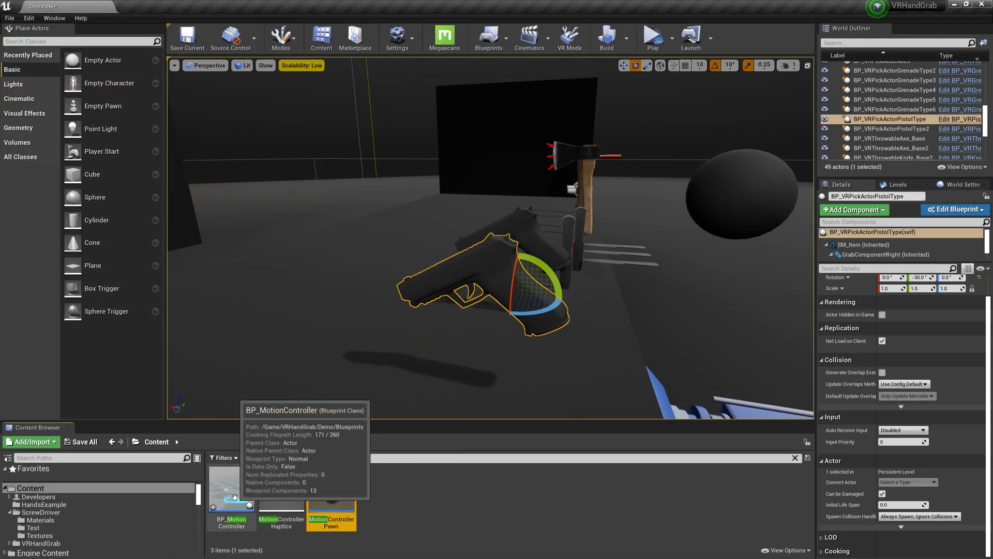
double_click(231, 491)
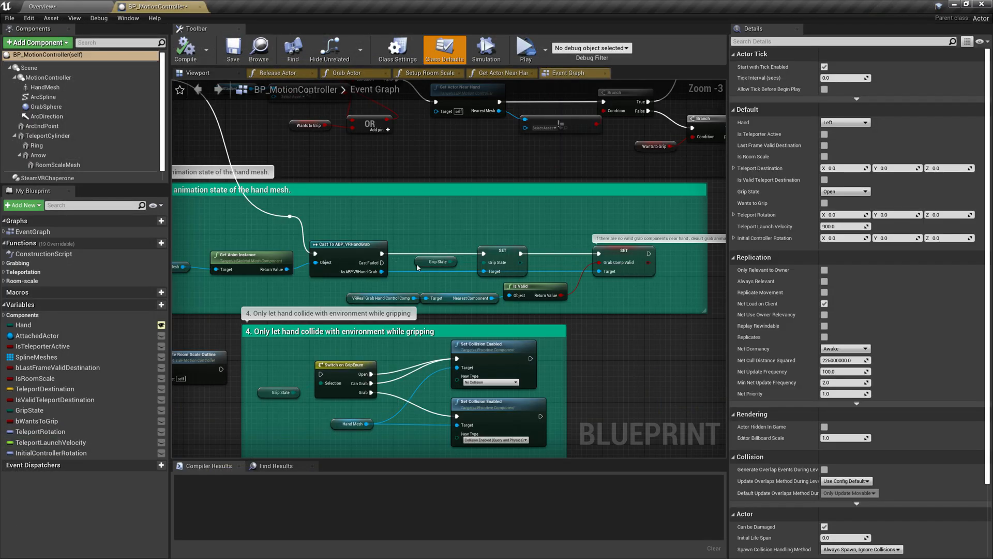
left_click(44, 87)
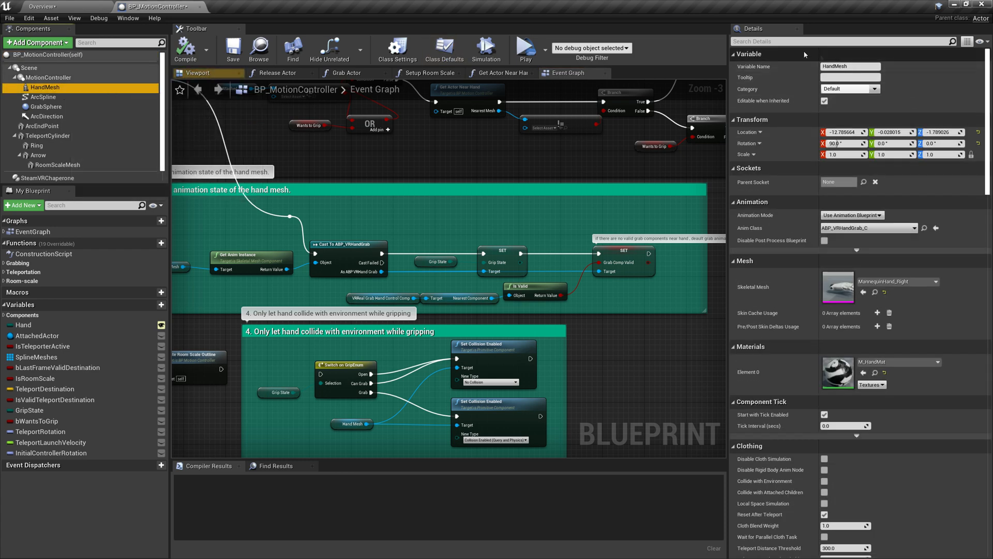
left_click(909, 282)
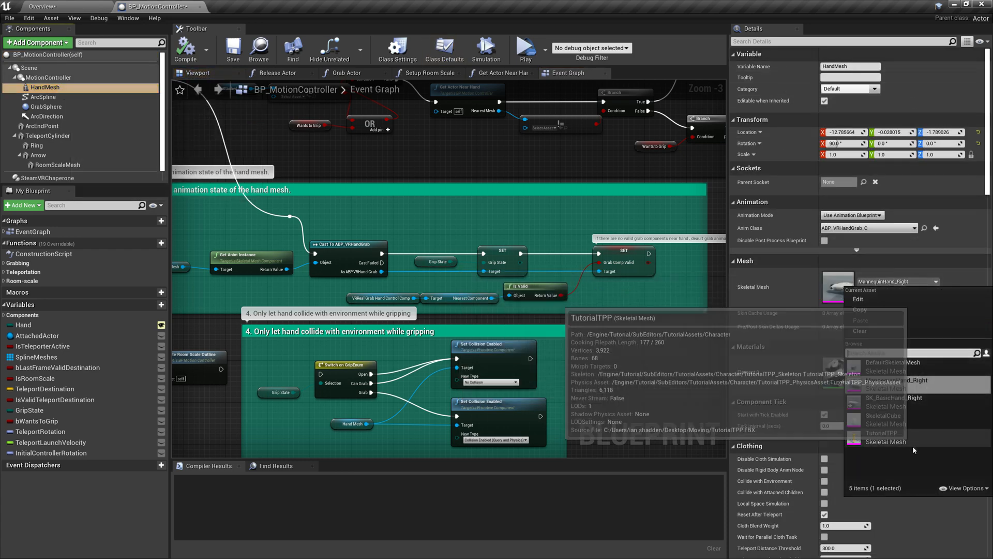
left_click(887, 397)
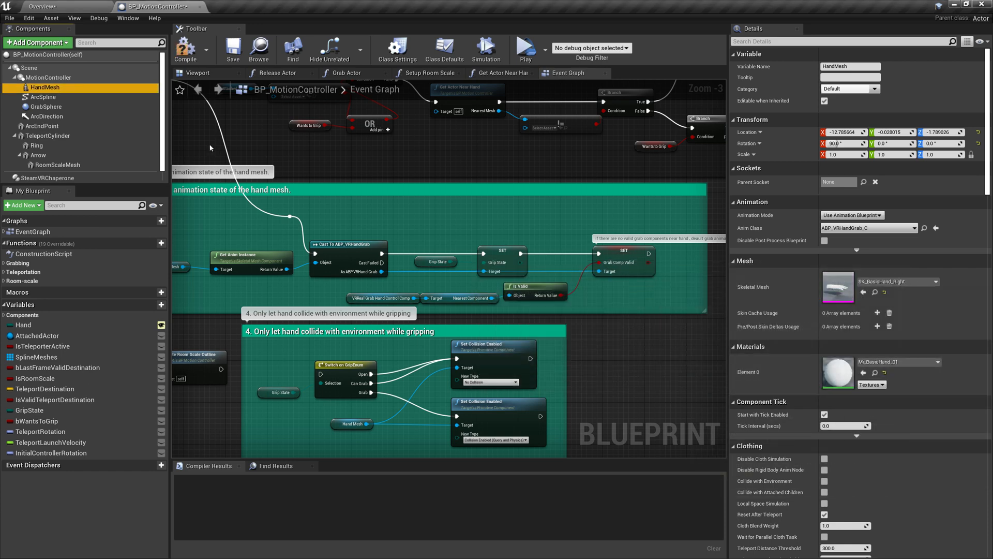
Compile the motion controller blueprint, close it and return to the level.
left_click(198, 72)
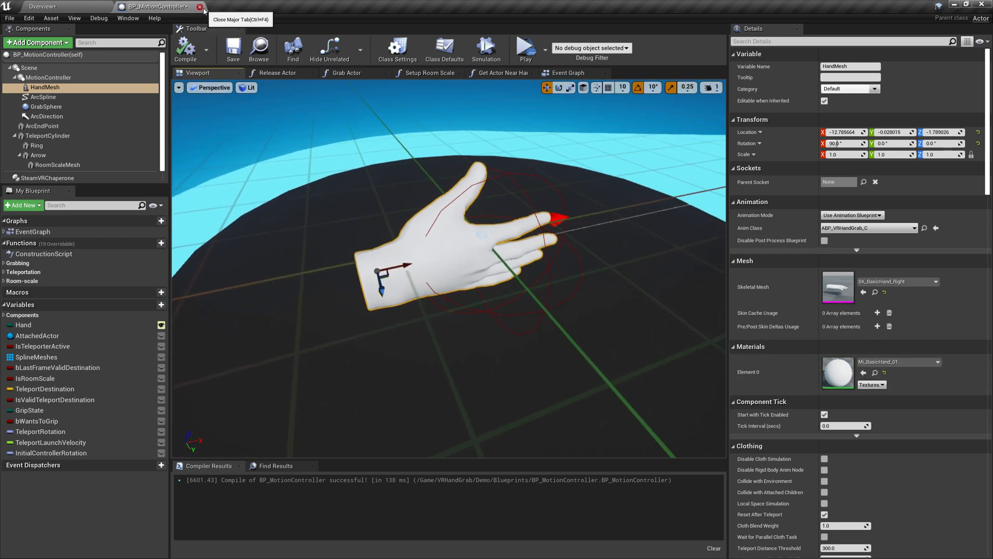
left_click(200, 6)
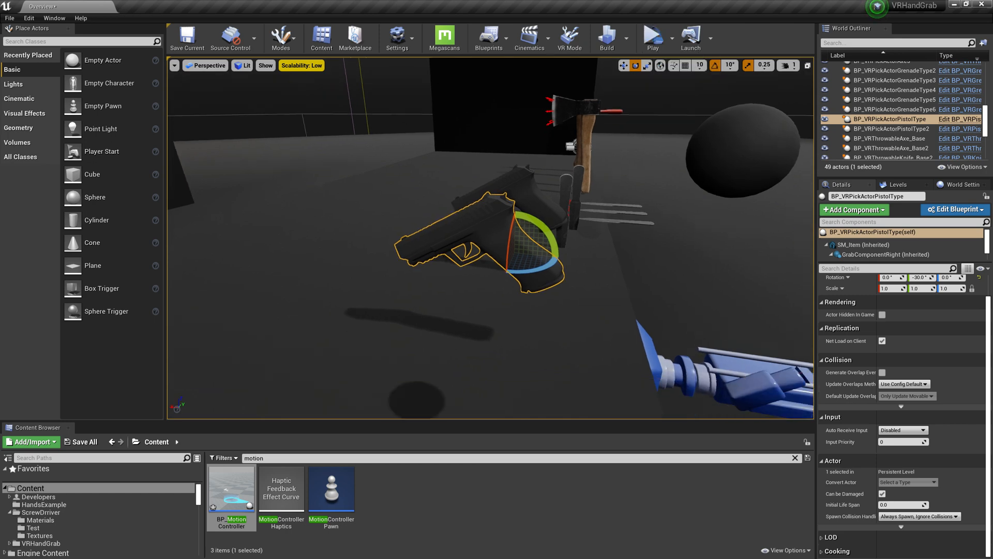
left_click(652, 38)
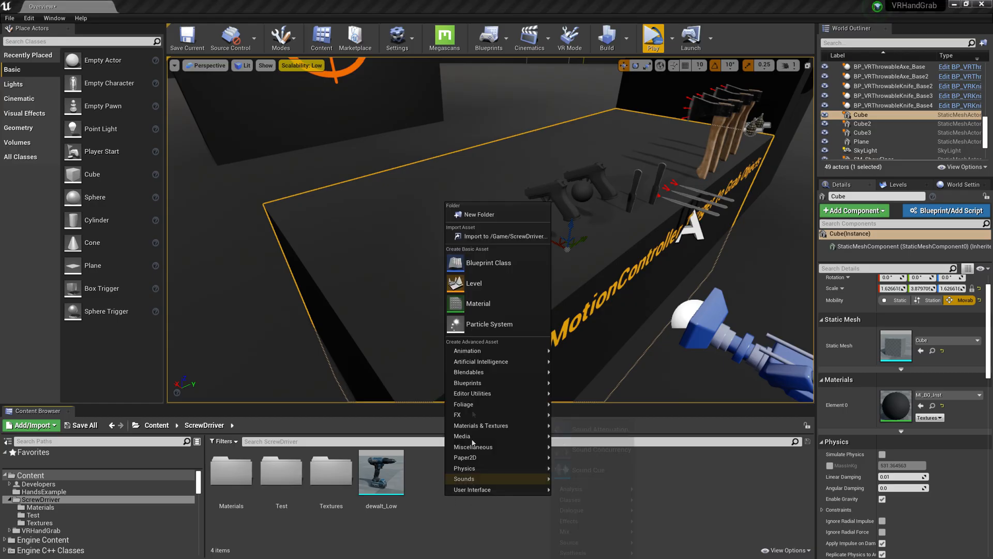
Create BP_ScrewDriver in the ScrewDriver folder with dewalt_Low as its static mesh.
left_click(487, 262)
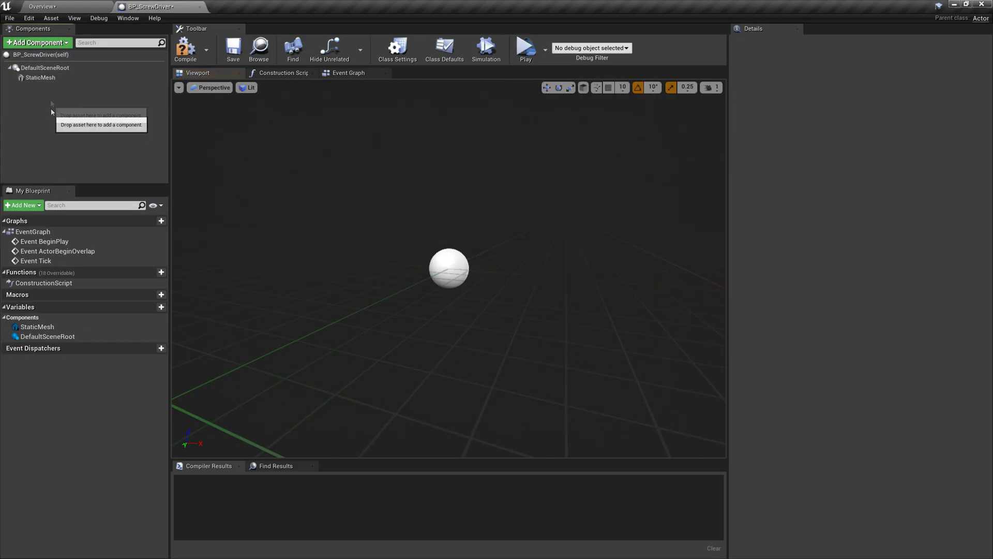
left_click(35, 68)
type("wal")
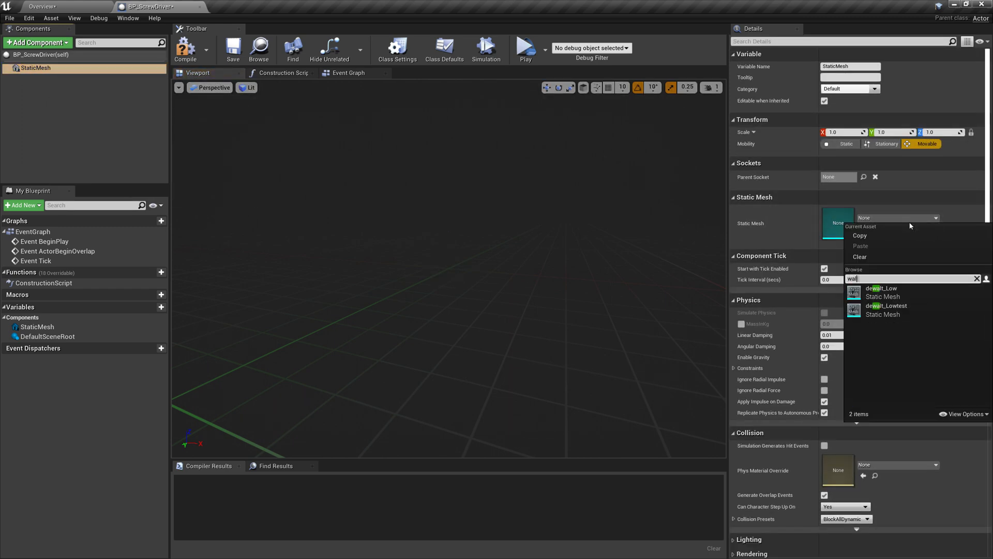
left_click(881, 292)
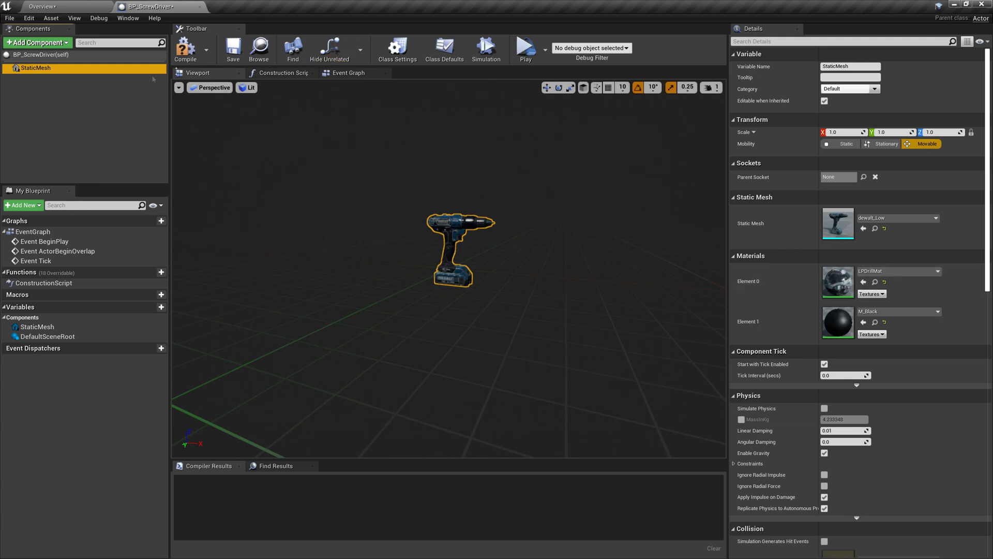
left_click(38, 43)
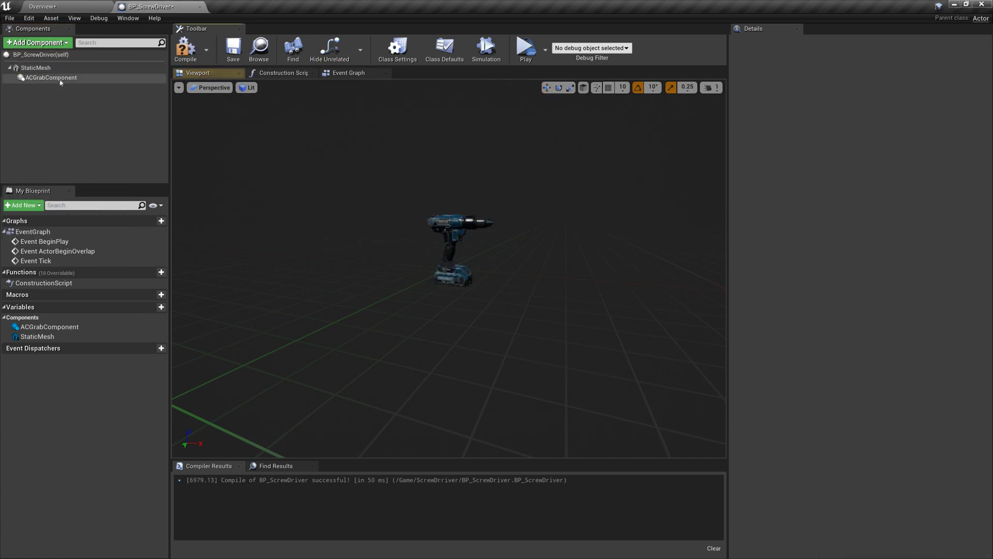
Set the grab component to Snap grab type with -85 custom Y rotation.
left_click(51, 77)
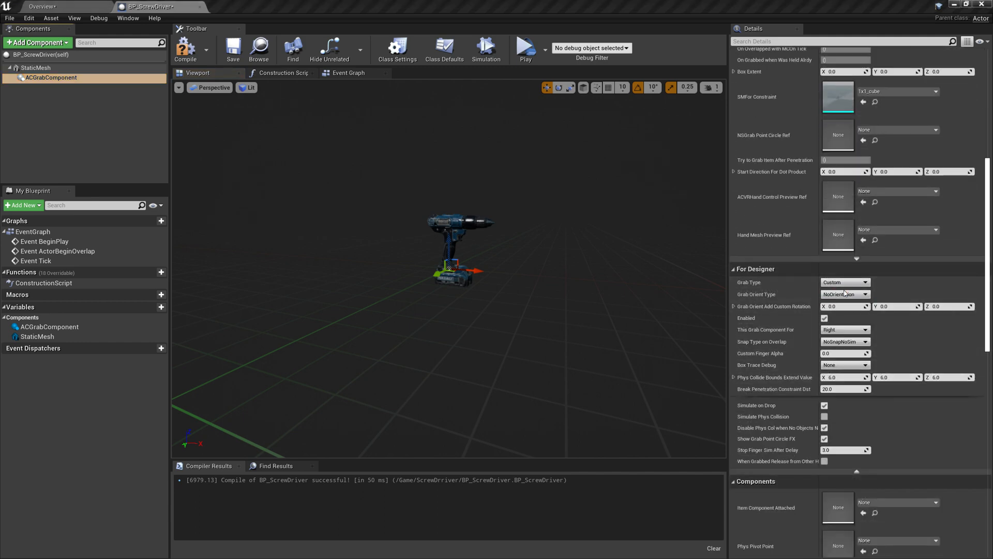
left_click(845, 281)
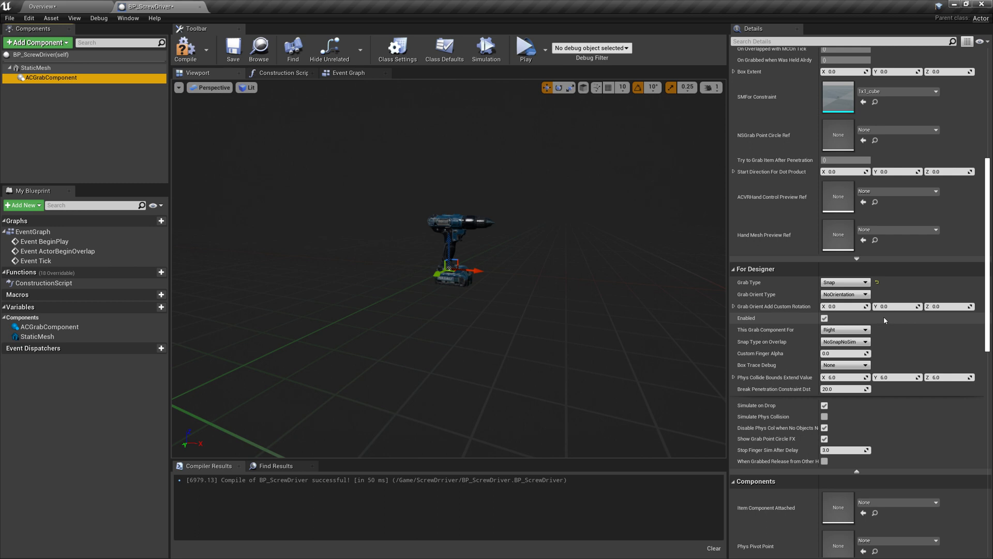
left_click(893, 307)
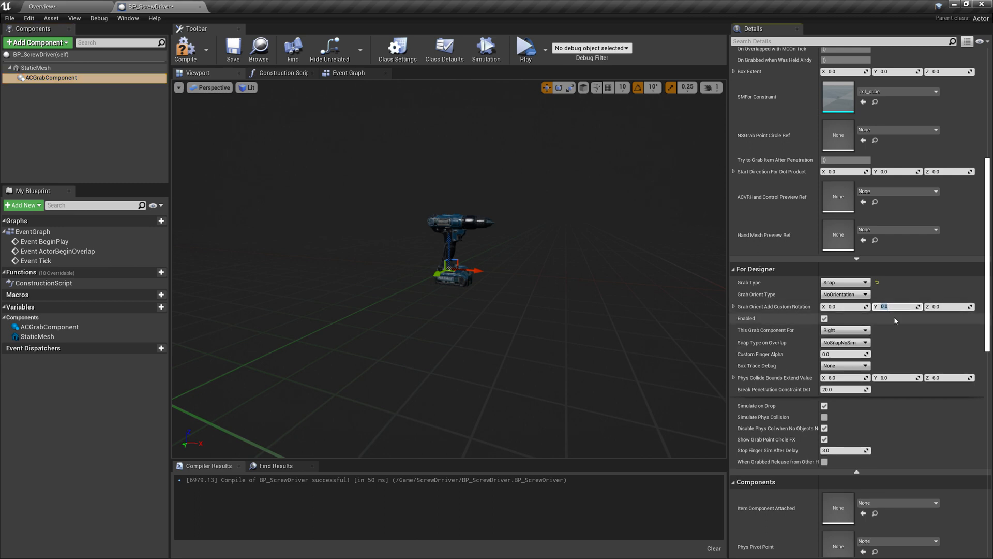
type("-85")
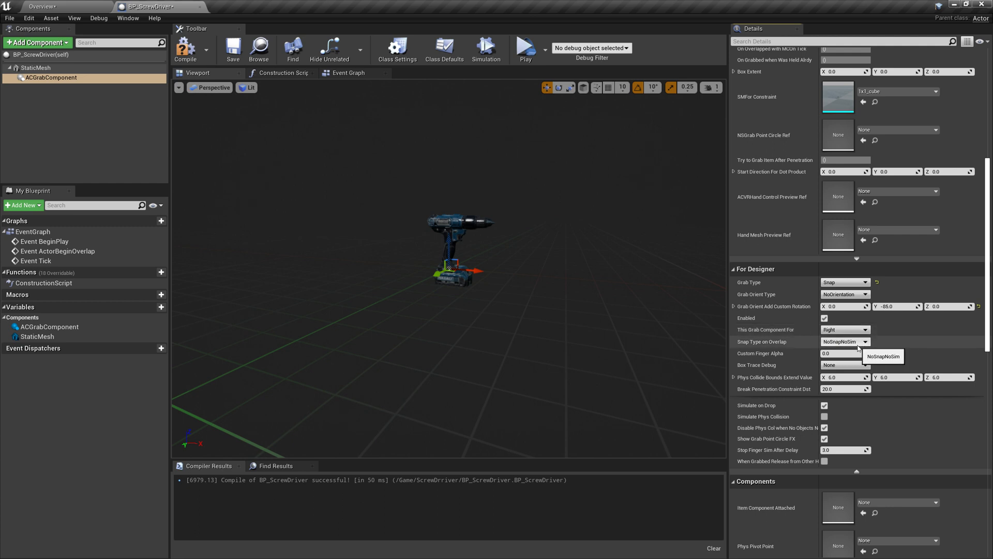
Set Snap Type On Overlap to SnapHandToObjAndSim and adjust the physics-on-drop checkboxes.
left_click(845, 341)
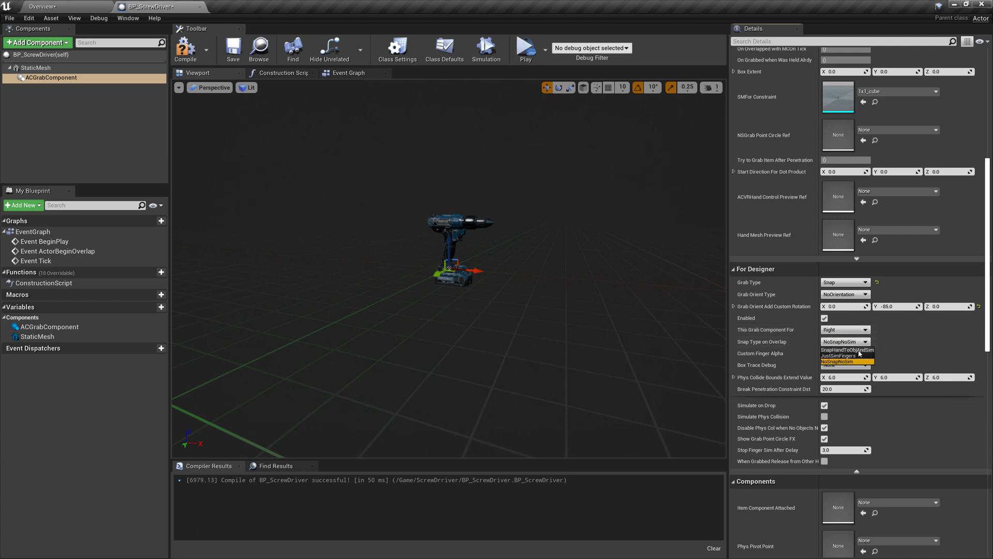
left_click(847, 350)
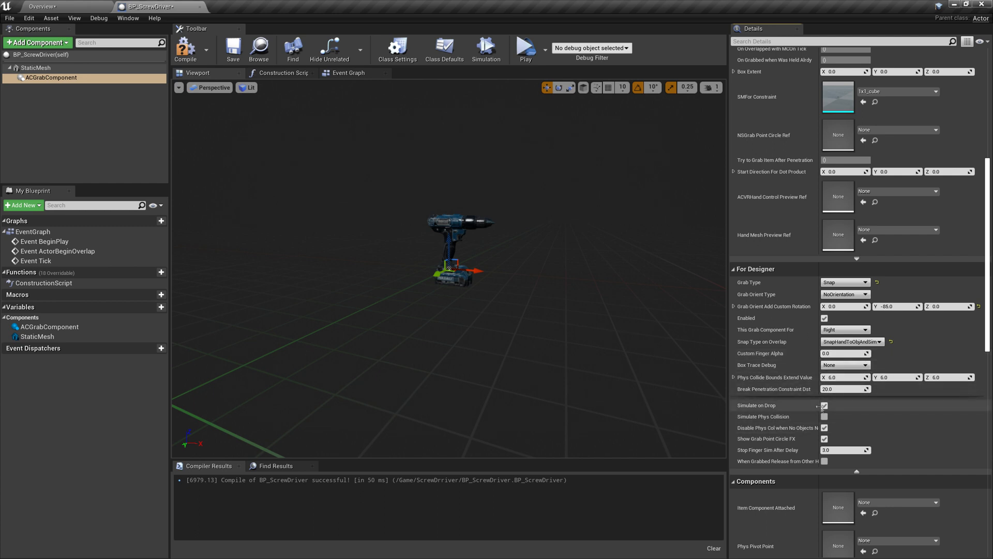
left_click(825, 406)
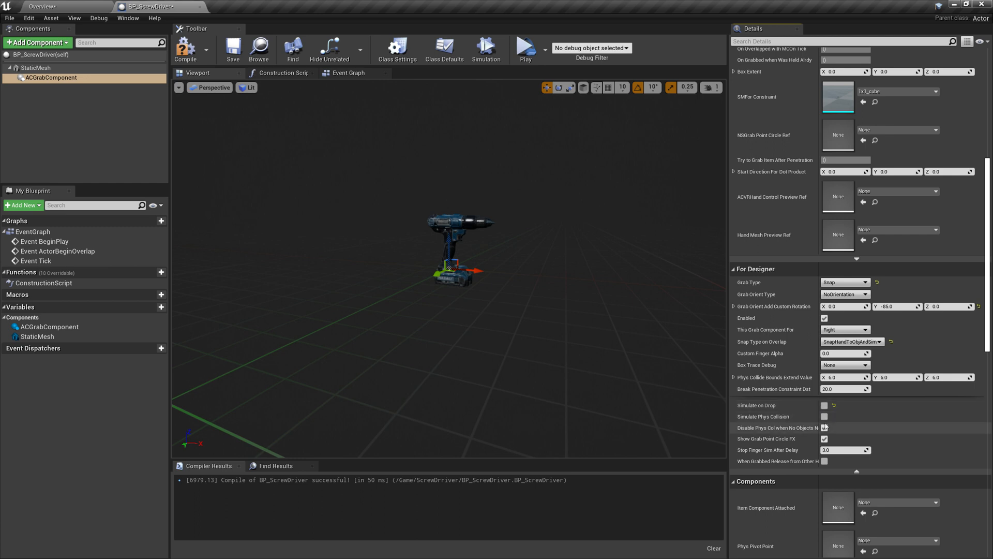
left_click(824, 416)
type("skele")
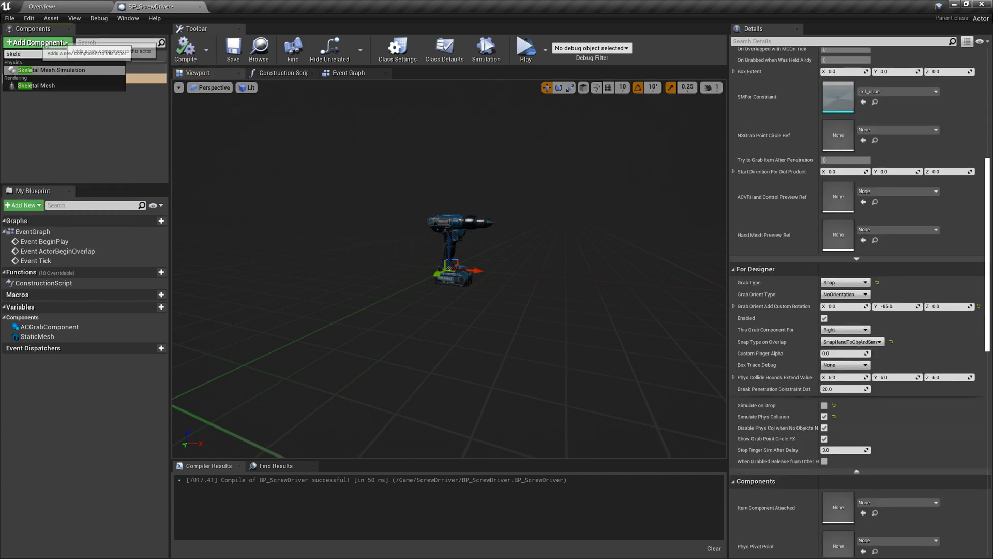
Add a HandMeshPreview skeletal mesh using SK_BasicHand_Right, then search Content for the motion controller.
left_click(36, 86)
type("HandMeshPreview")
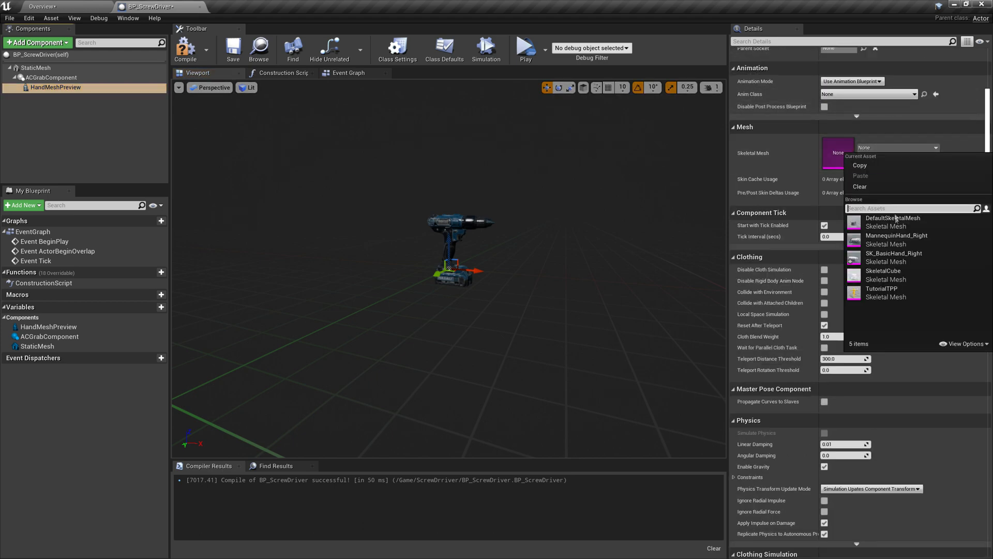
left_click(893, 253)
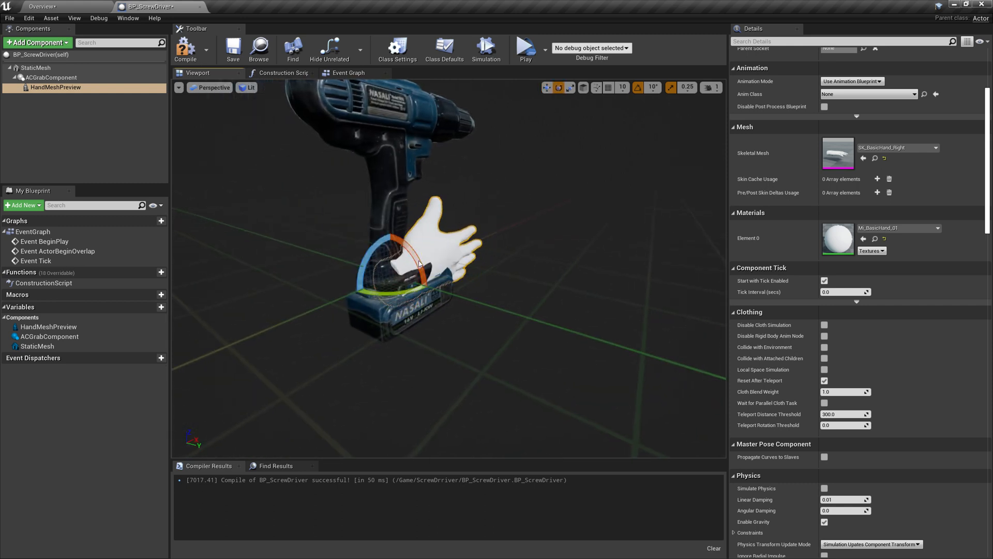
left_click(42, 7)
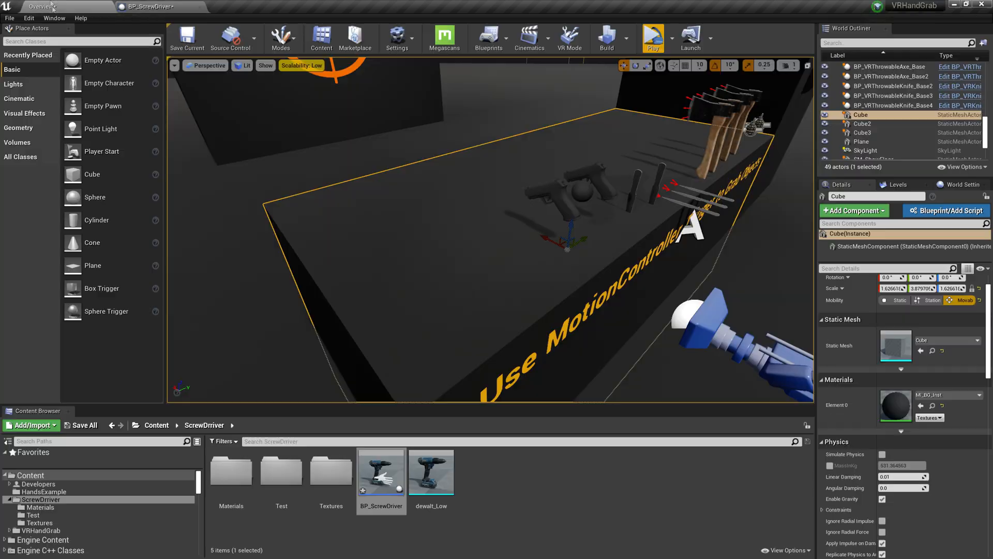
left_click(30, 475)
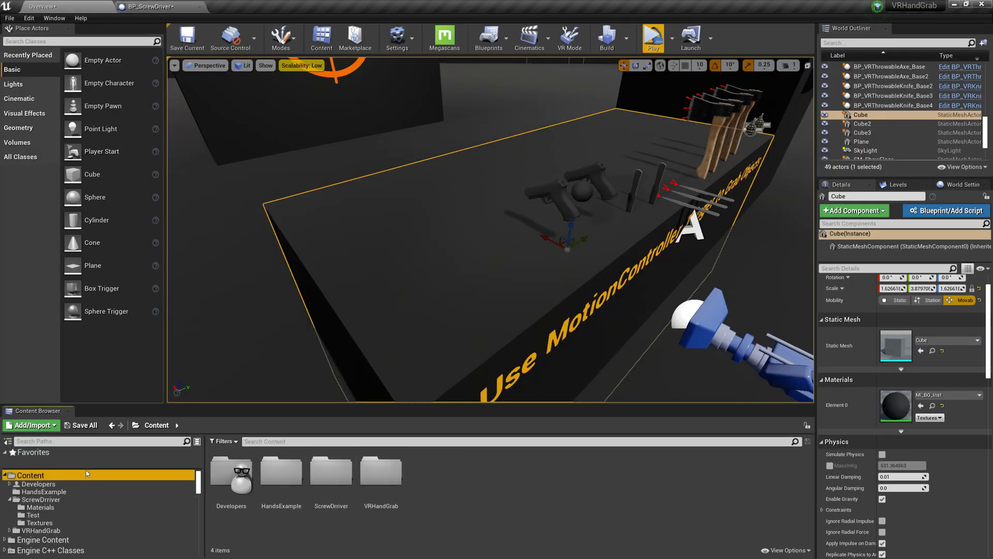
type("motio")
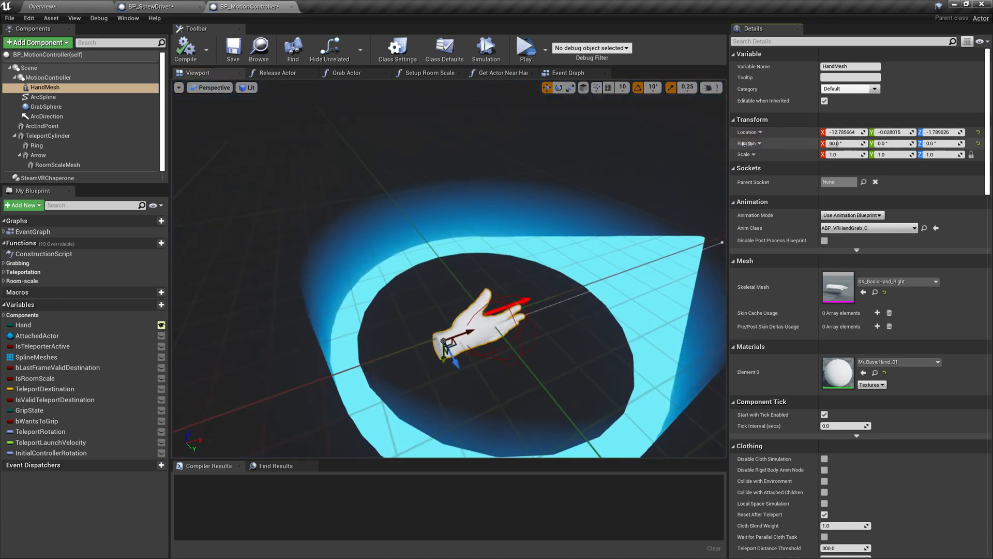
Set HandMeshPreview's Anim Class to ABP_VRHandGrab, matching the controller's HandMesh.
left_click(156, 6)
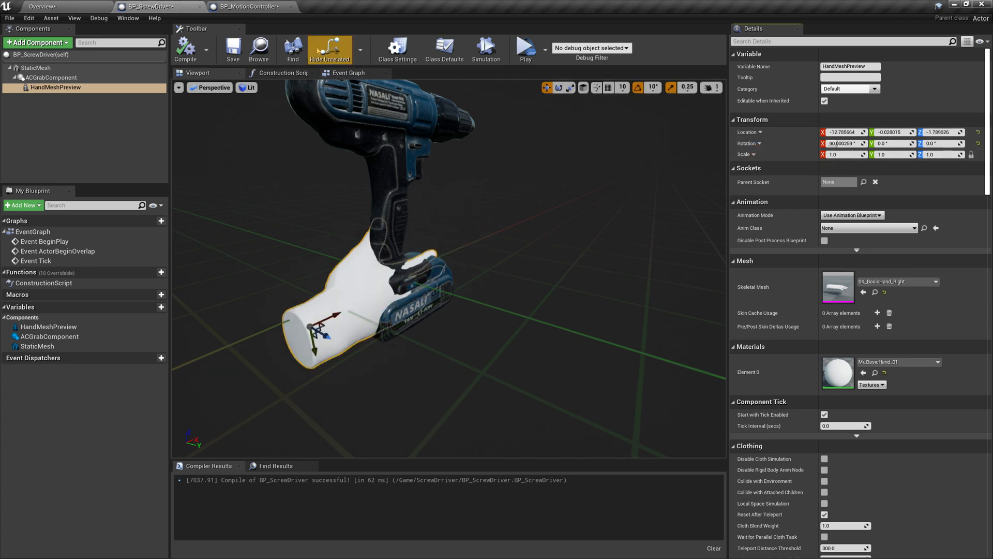
left_click(247, 6)
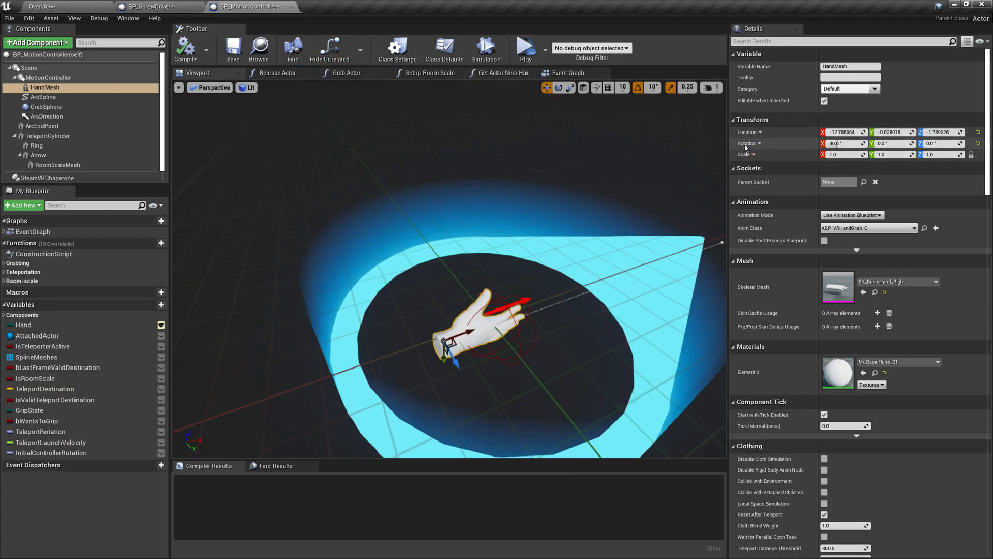
left_click(152, 6)
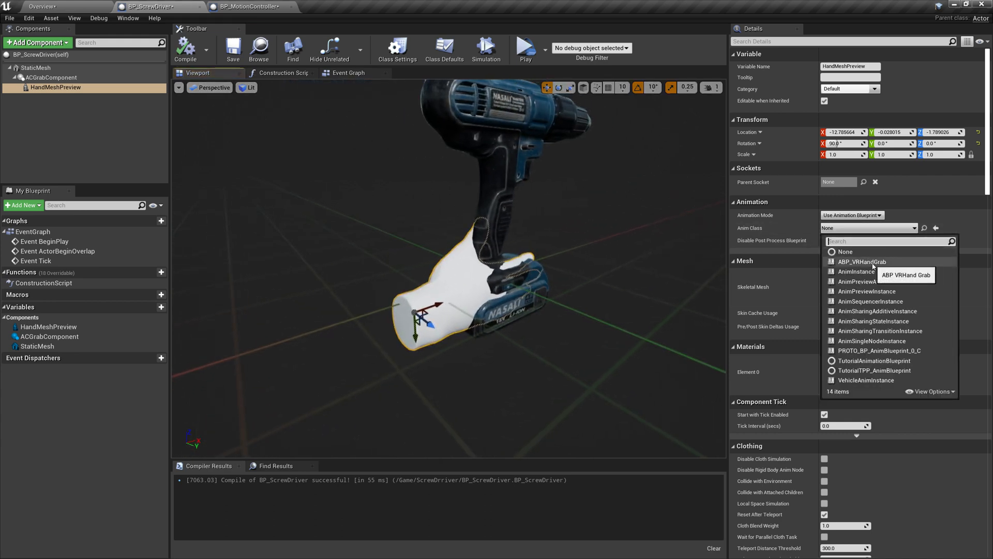
left_click(862, 262)
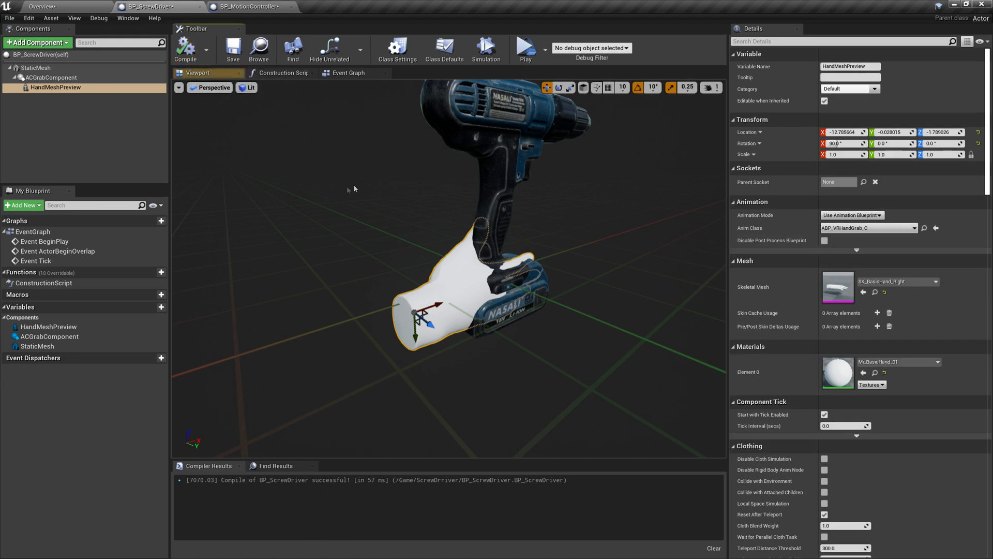
left_click(36, 67)
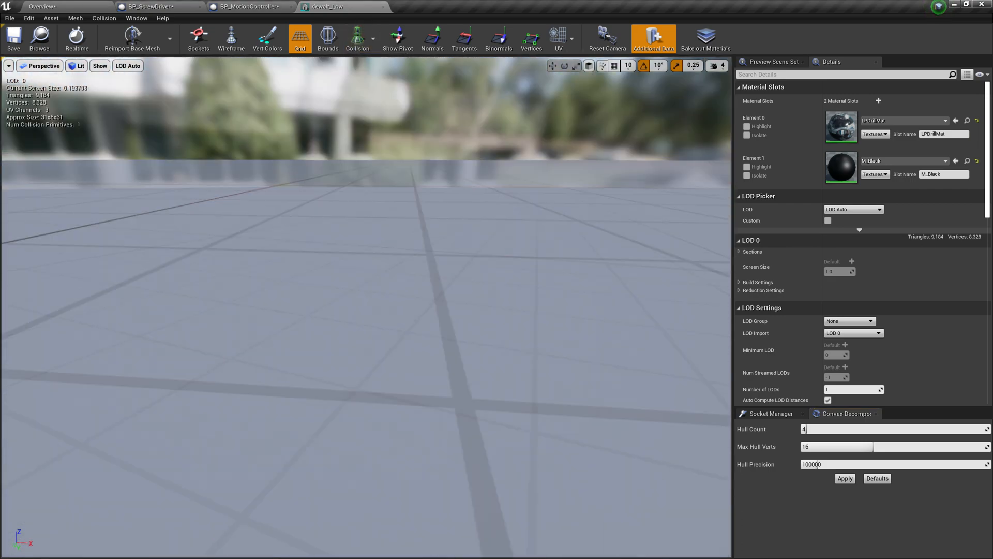
Apply Auto Convex Collision to dewalt_Low with 64 hulls, 32 max hull verts, precision 1000000.
left_click(717, 65)
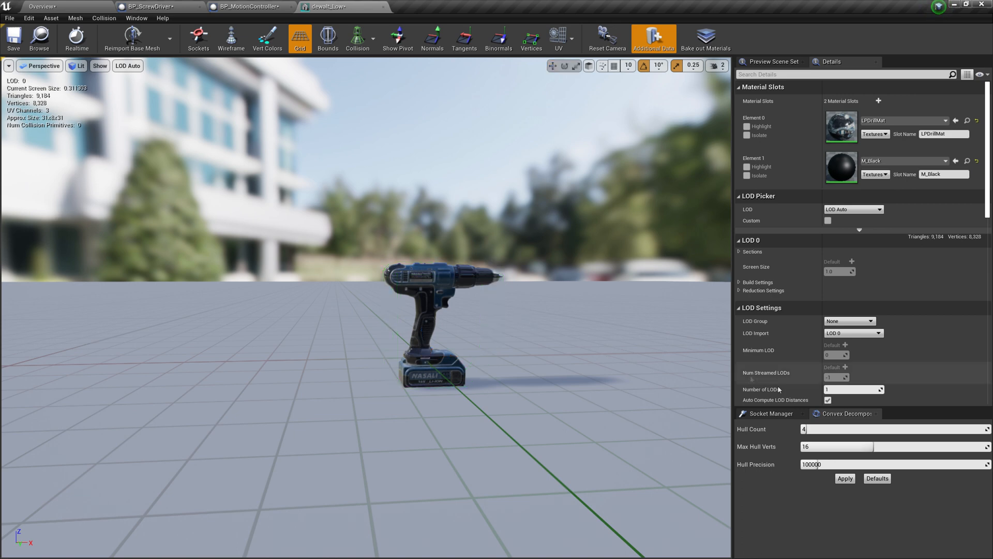
left_click(817, 428)
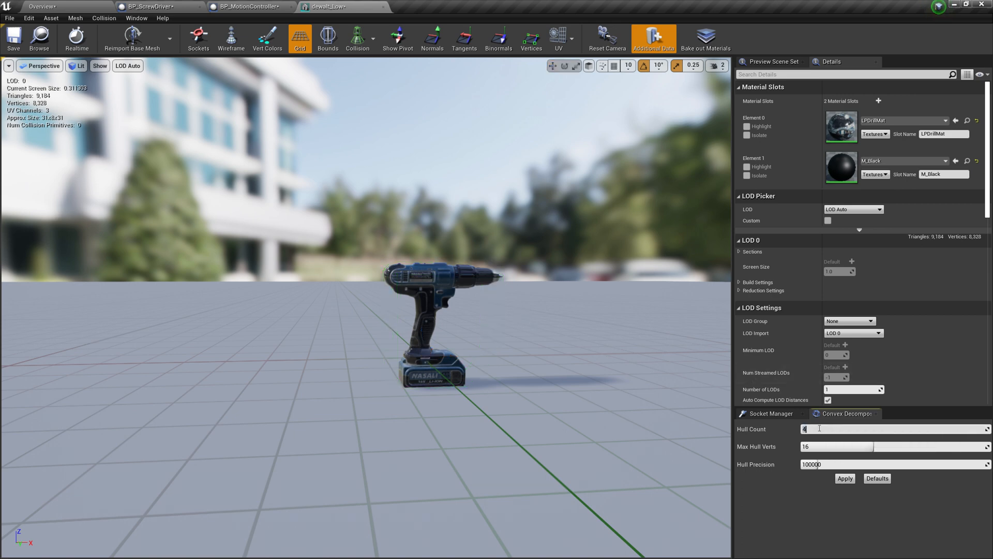
left_click(104, 18)
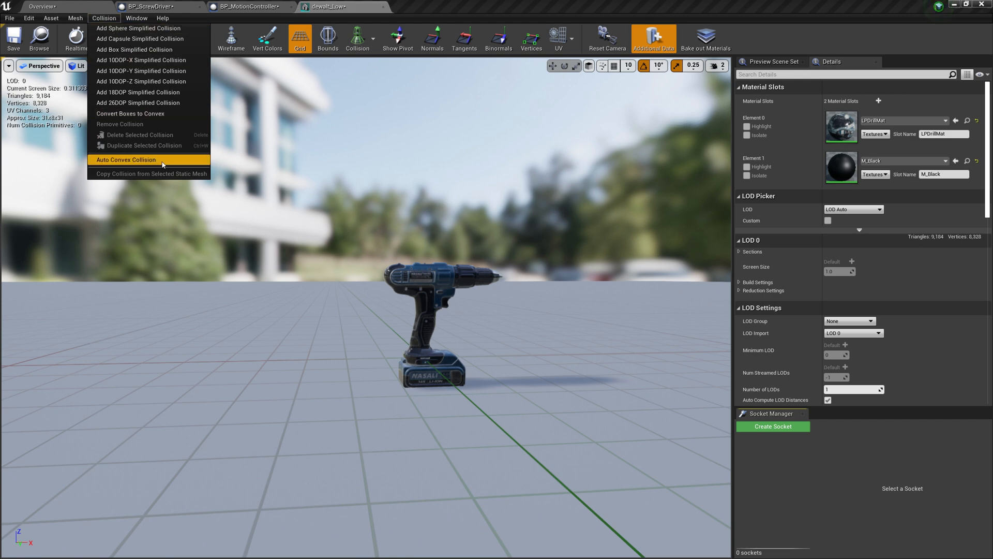
left_click(125, 159)
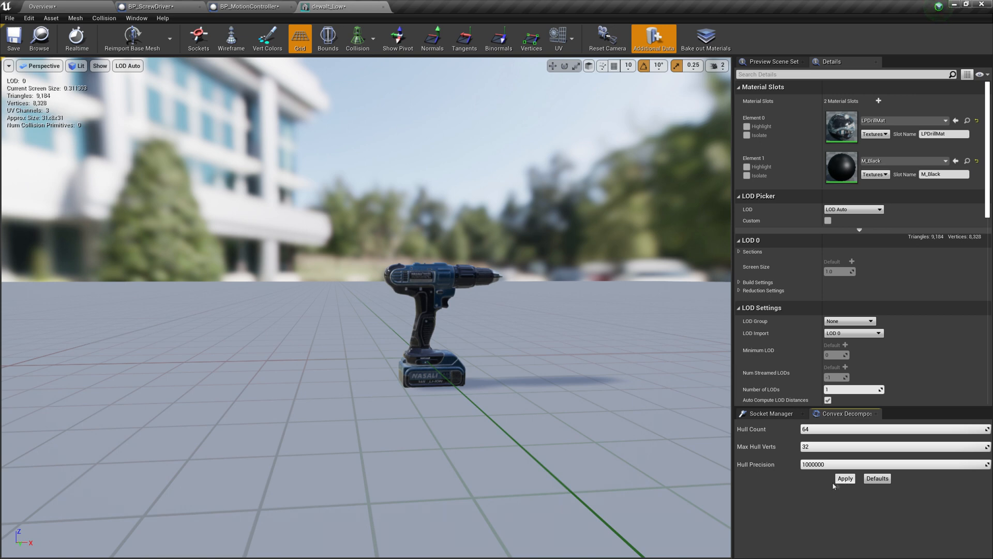
left_click(846, 478)
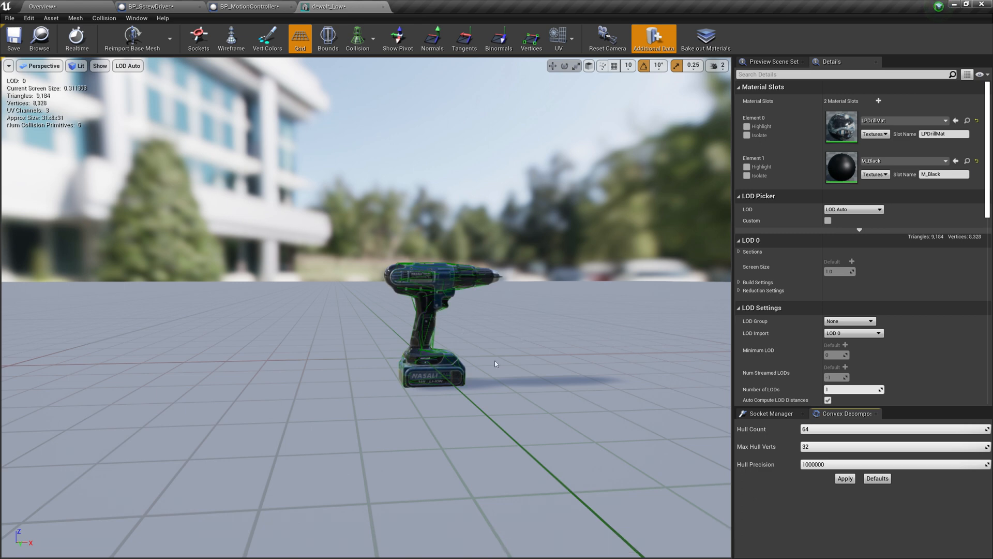
mouse_move(384, 6)
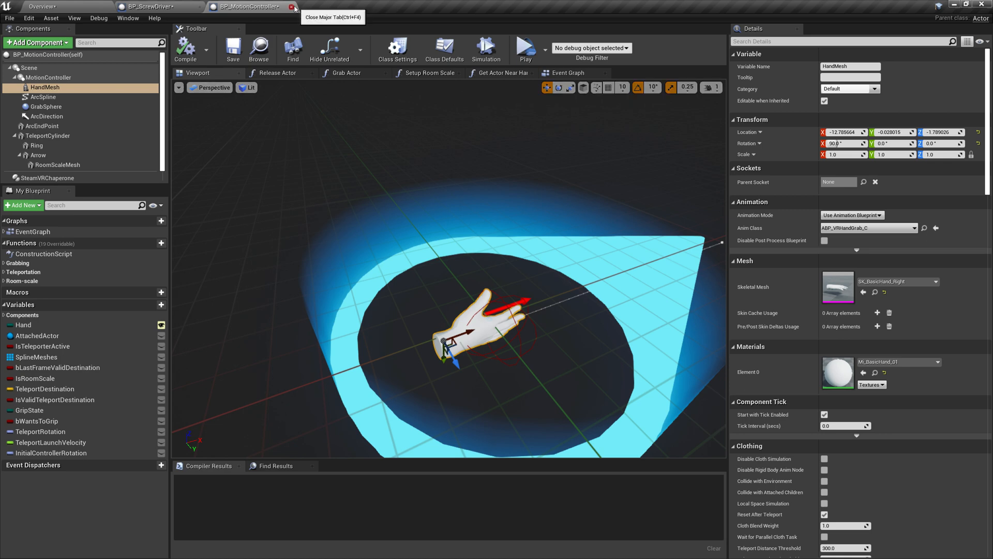
Close the BP_MotionController blueprint and raise ACGrabComponent along Z onto the drill's grip.
left_click(294, 6)
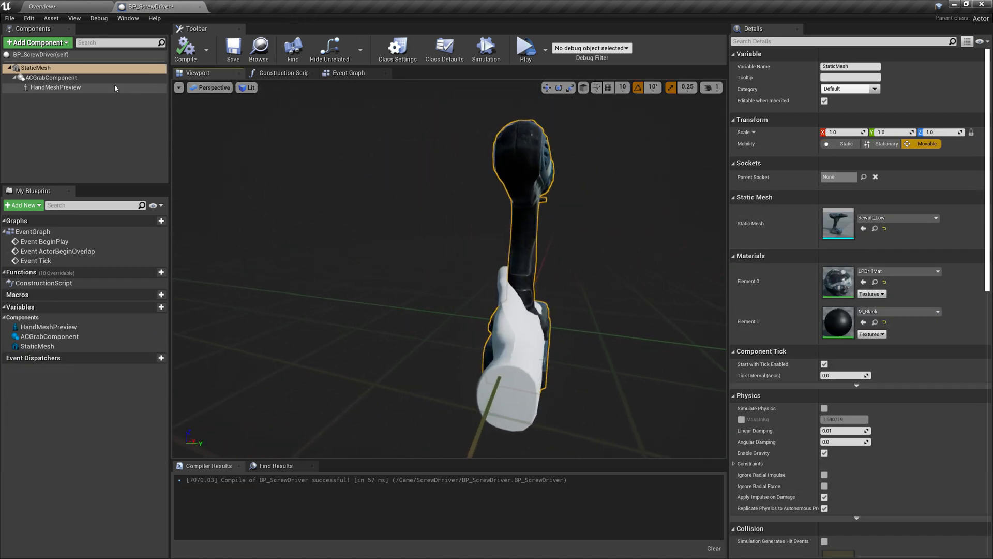
left_click(52, 78)
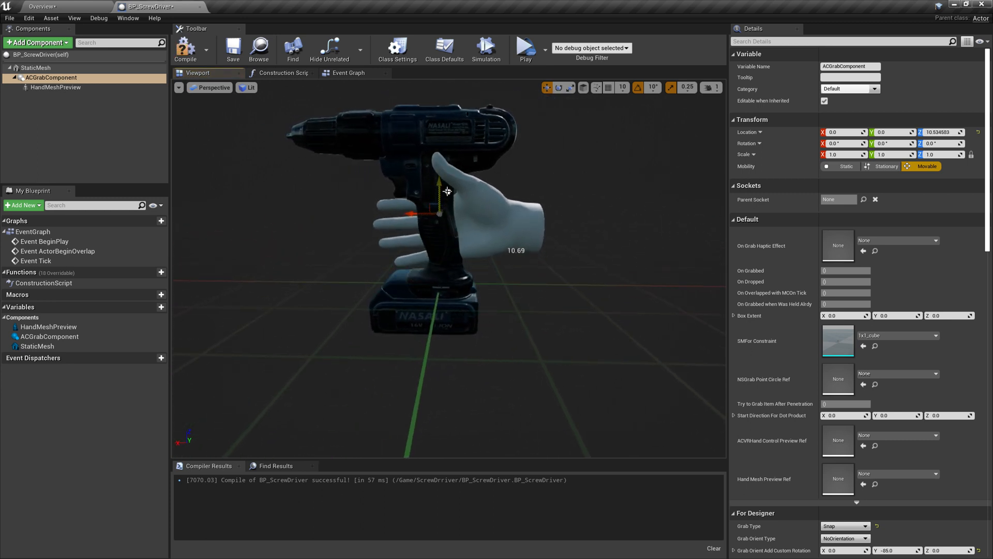
left_click_drag(439, 213, 453, 213)
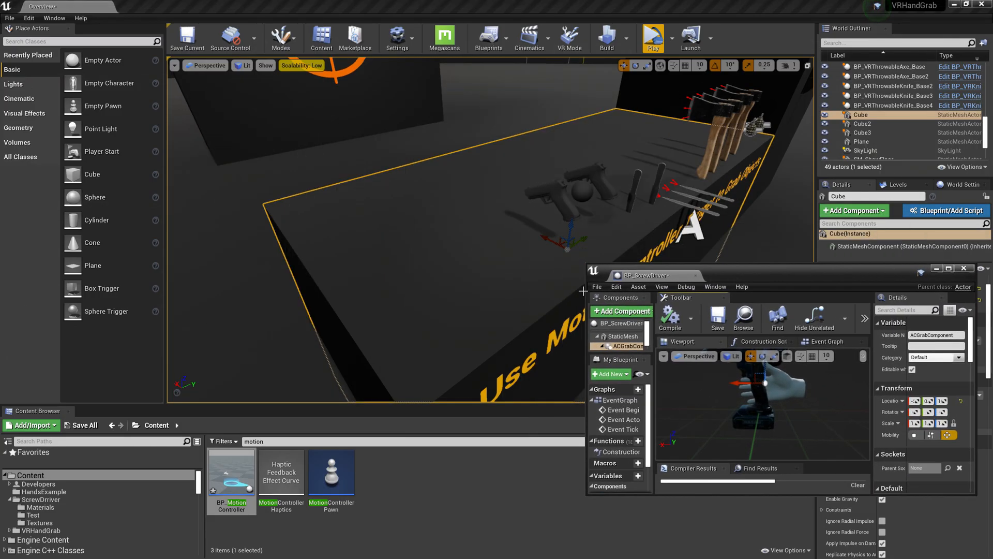
mouse_move(743, 317)
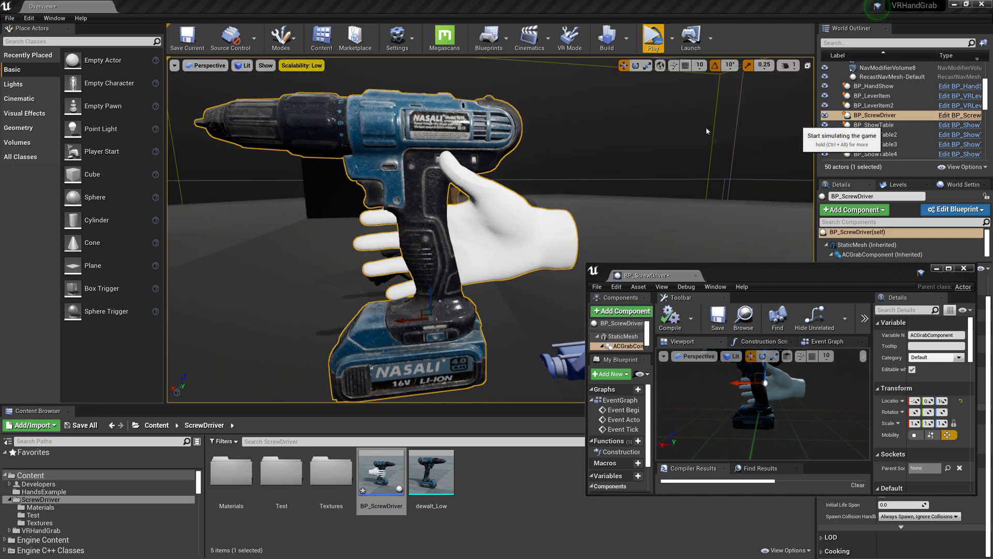
Play the level to watch the hand snap onto the placed screwdriver's grip, then stop.
left_click(652, 37)
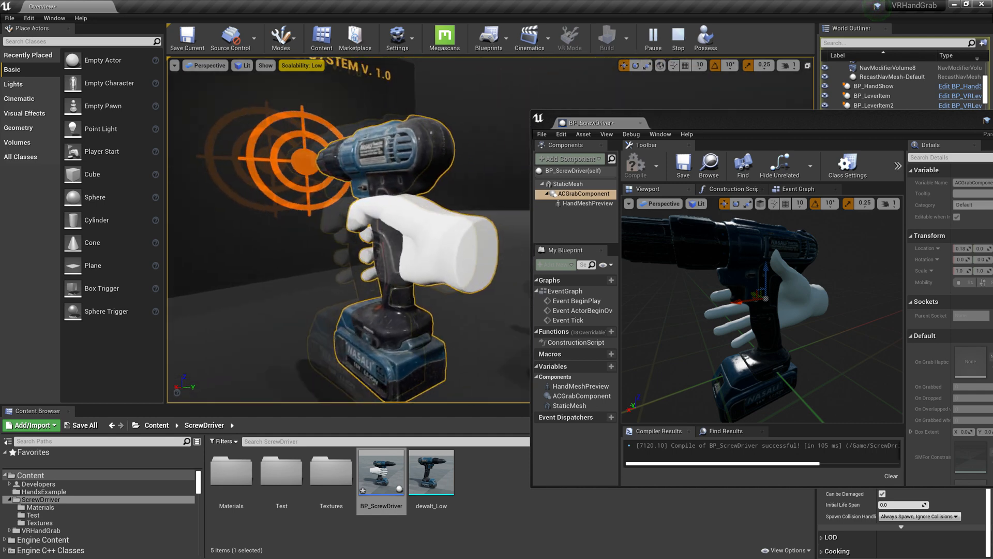
left_click(677, 38)
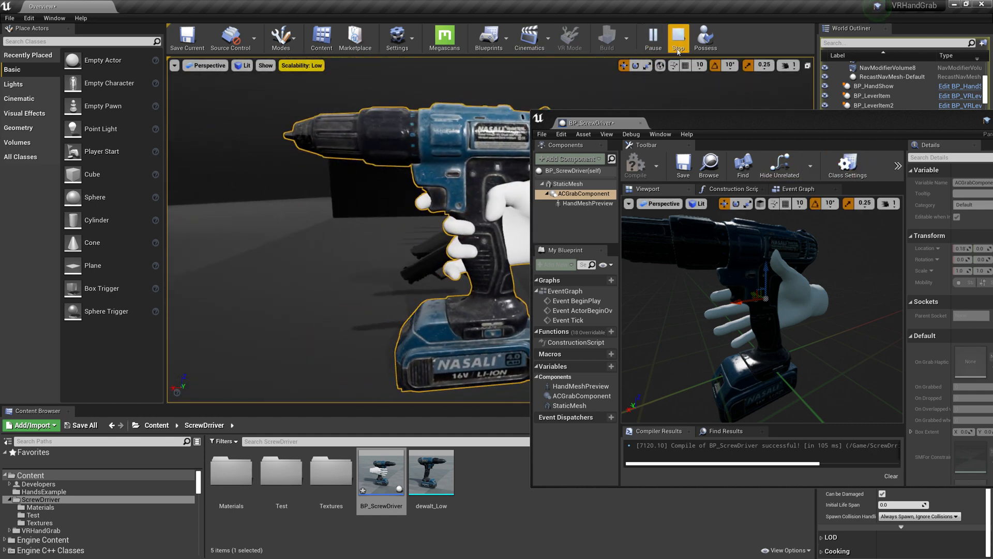
left_click(678, 38)
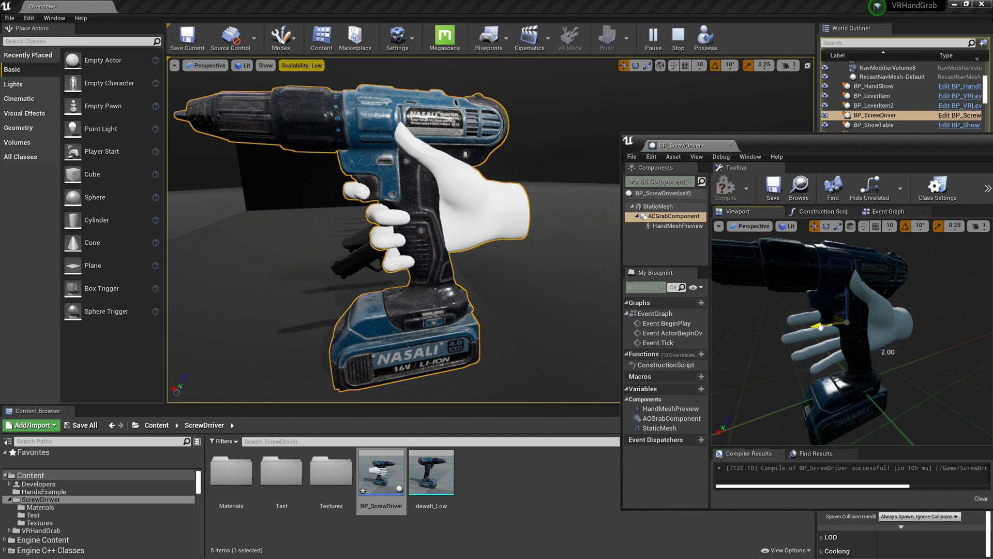
Run the level in Simulate mode to check the grip again, then stop the session.
left_click(653, 37)
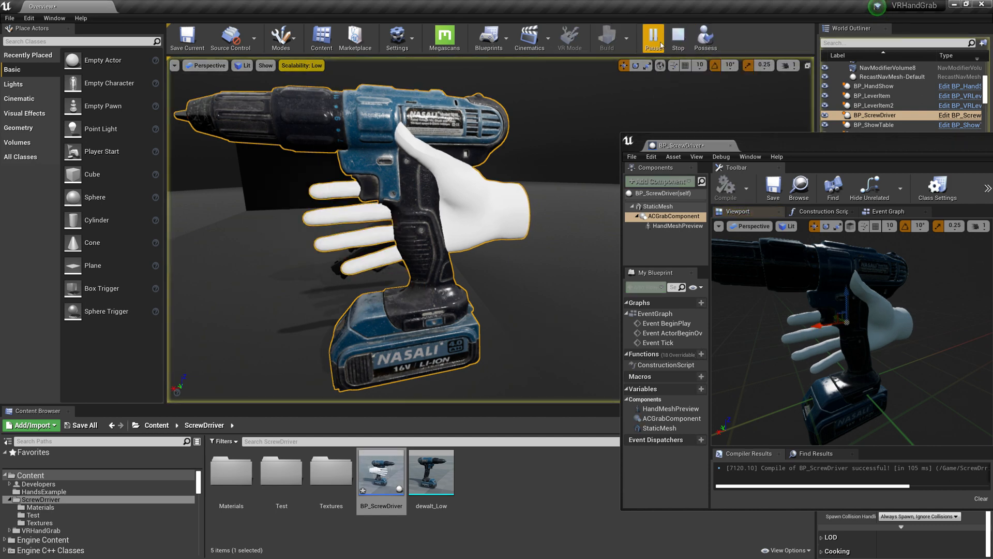
left_click(652, 37)
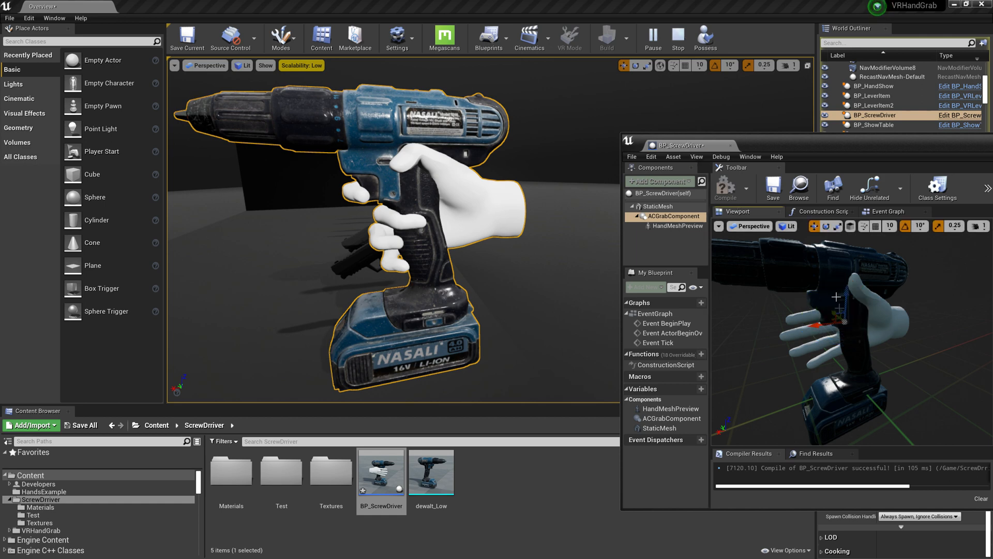
left_click(676, 38)
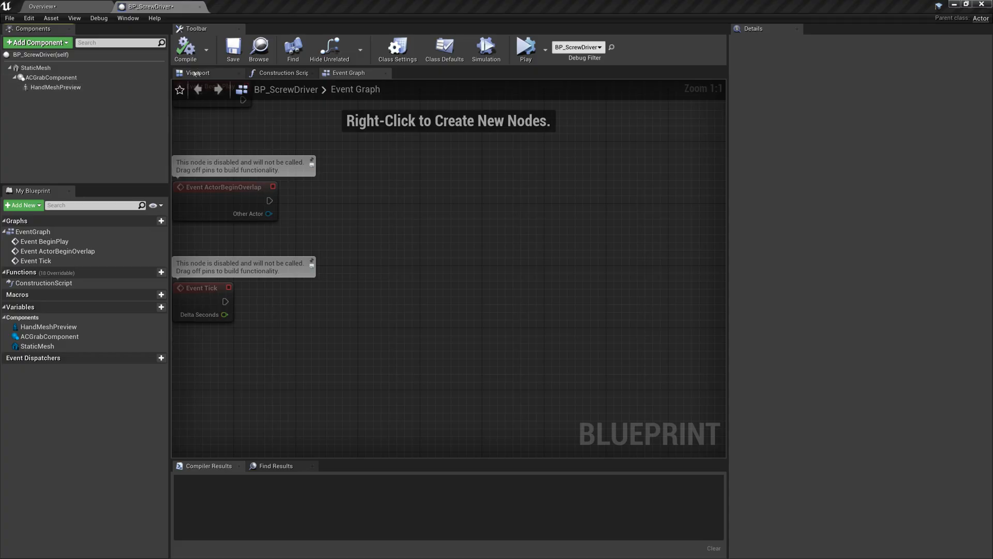
Hide HandMeshPreview, compile the screwdriver blueprint and close it.
left_click(55, 87)
type("vis")
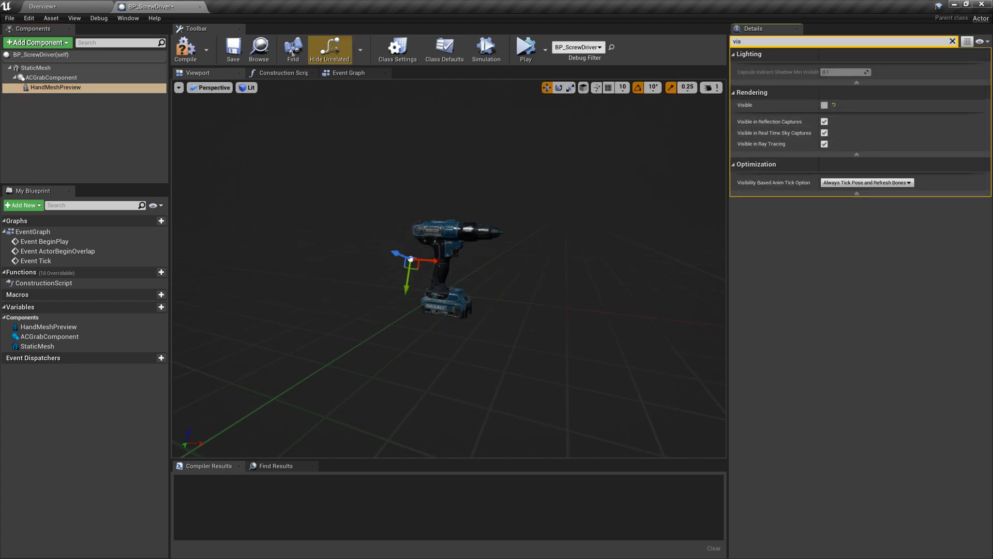
left_click(186, 49)
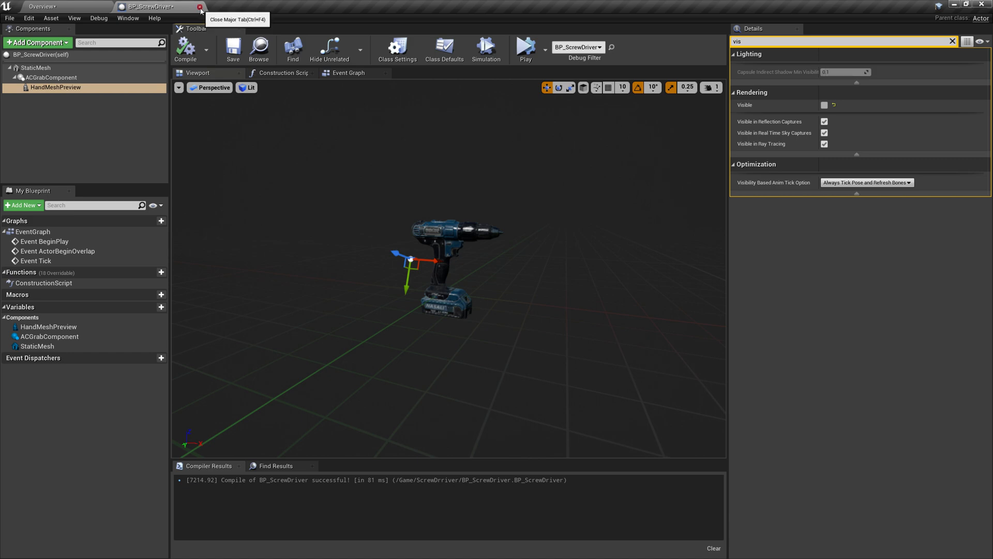
left_click(200, 6)
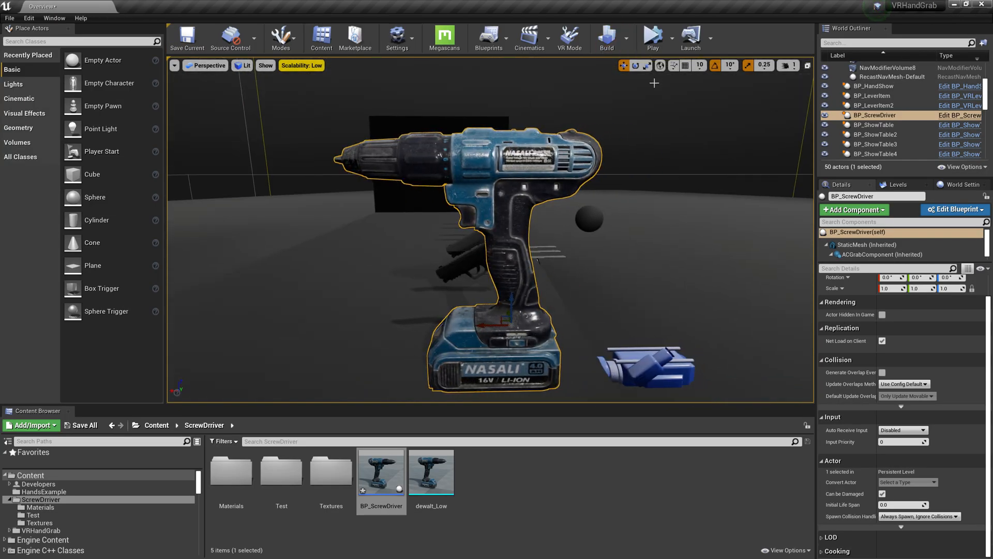
Launch the level as a VR Preview from the Play options.
left_click(666, 39)
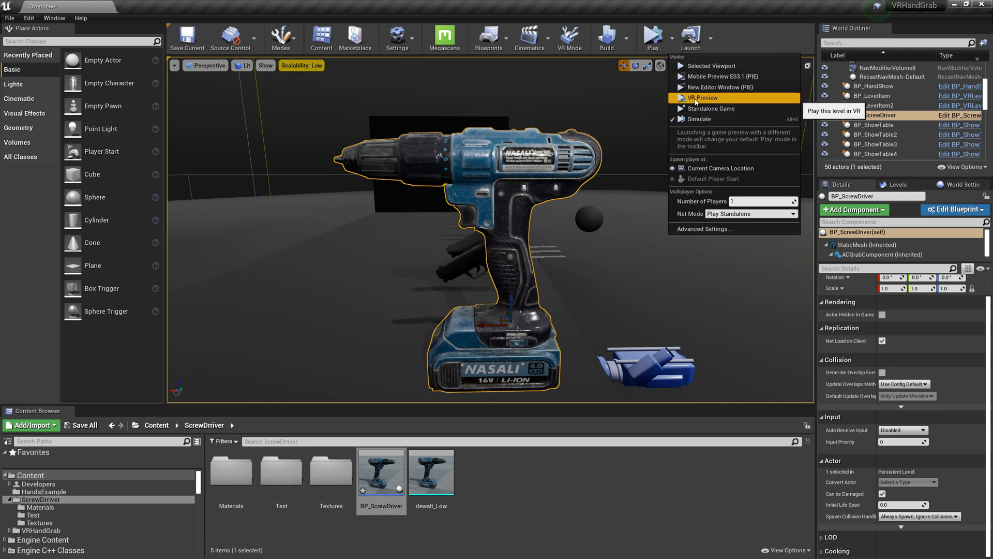
left_click(702, 98)
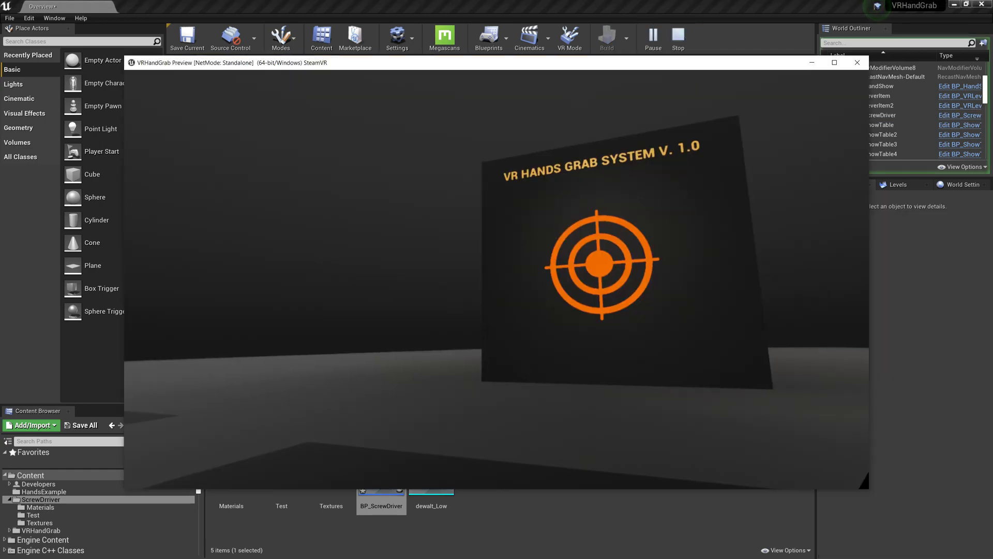